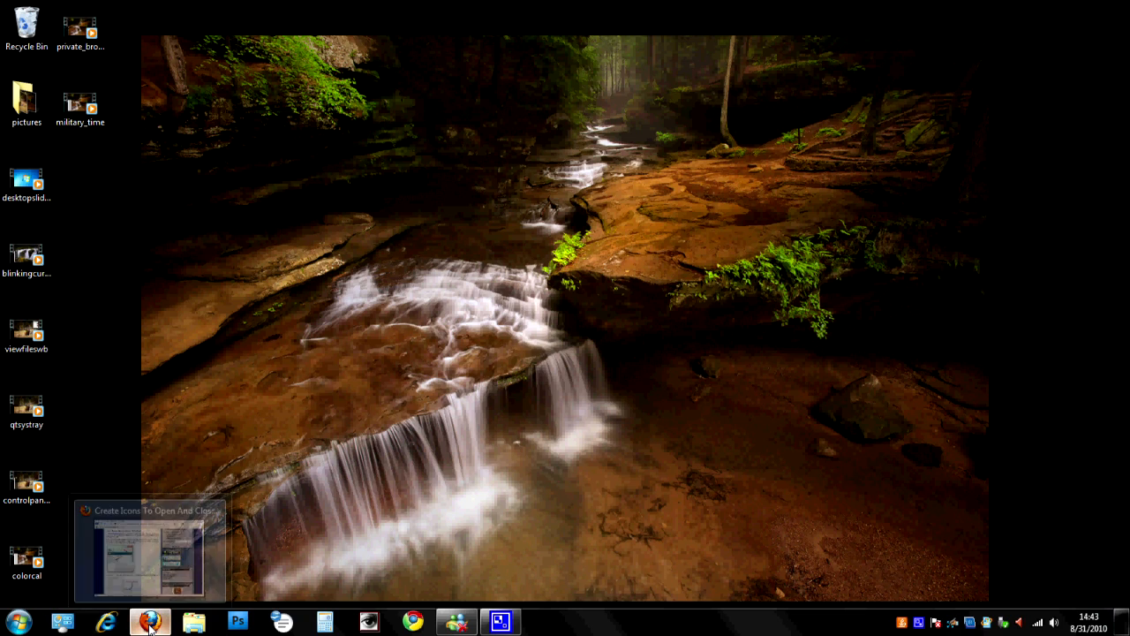
- Show the WorldStart CD-tray icon tutorial in Firefox, scrolled to the Download NirCmd step
{"action": "left_click", "coordinate": [150, 617]}
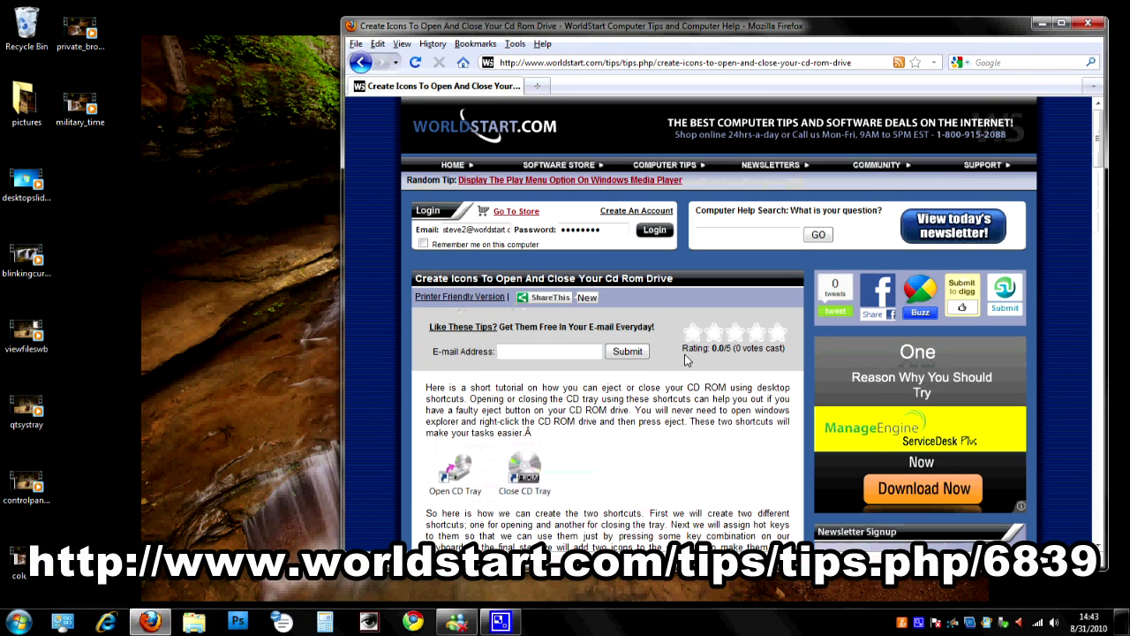
{"action": "mouse_move", "coordinate": [717, 102]}
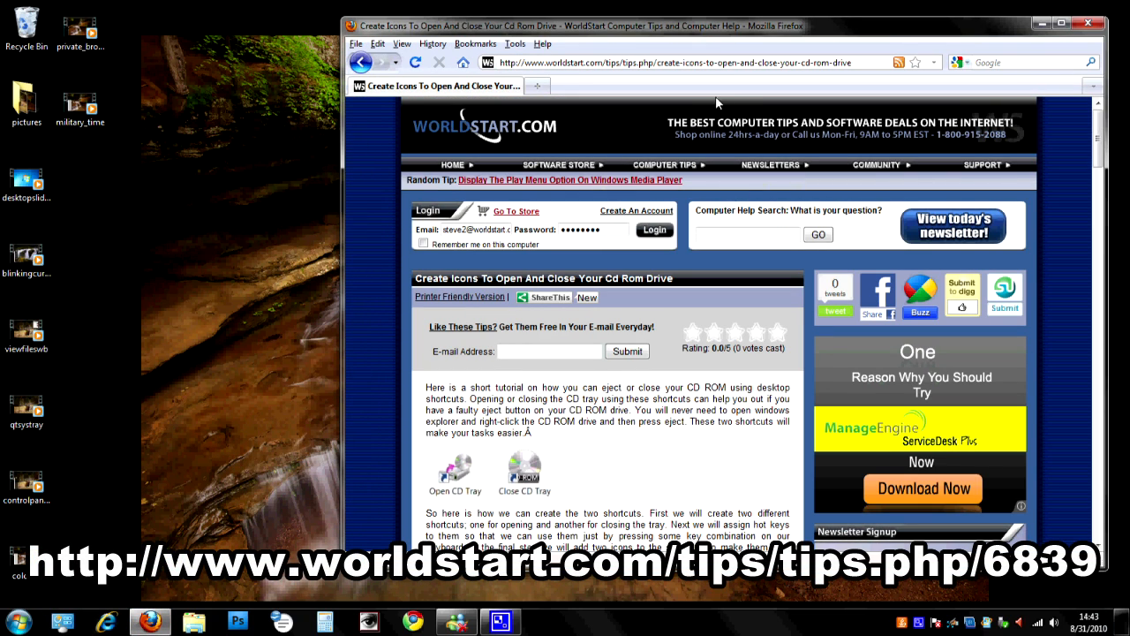
{"action": "scroll", "scroll_direction": "down", "scroll_amount": 3}
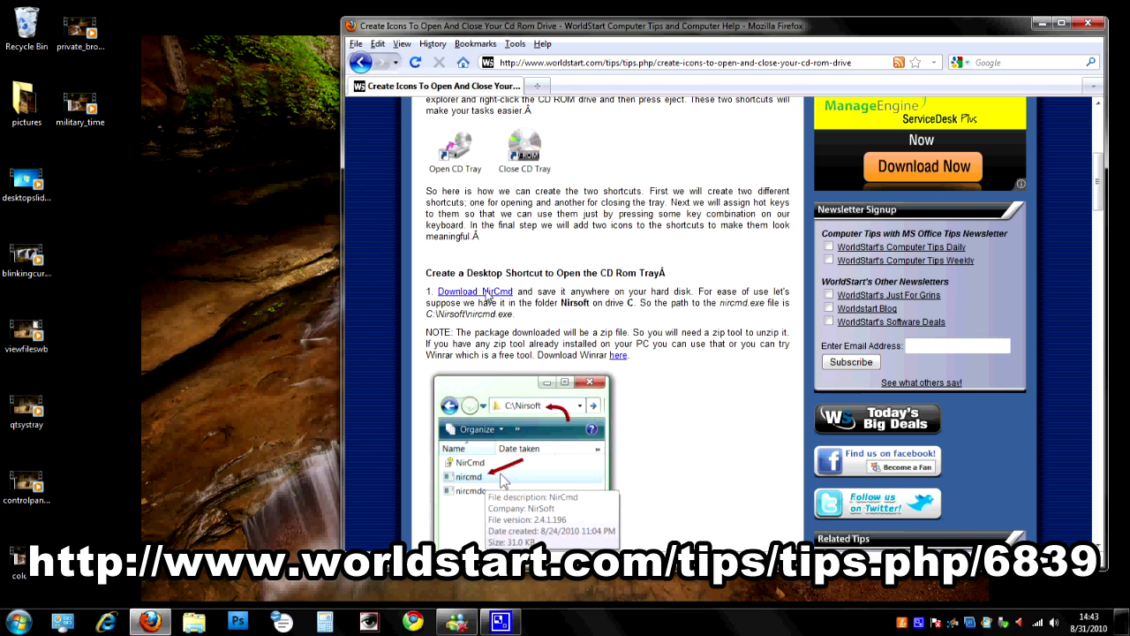
- Save nircmd.zip from the tutorial link and open its containing Downloads folder
{"action": "left_click", "coordinate": [474, 291]}
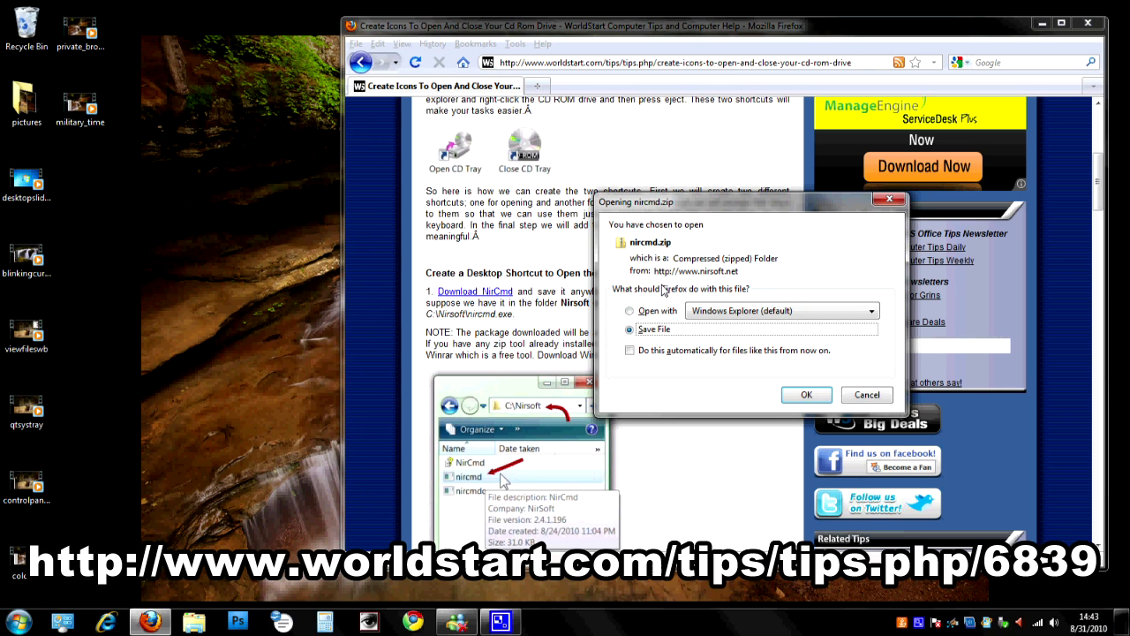
{"action": "mouse_move", "coordinate": [663, 287]}
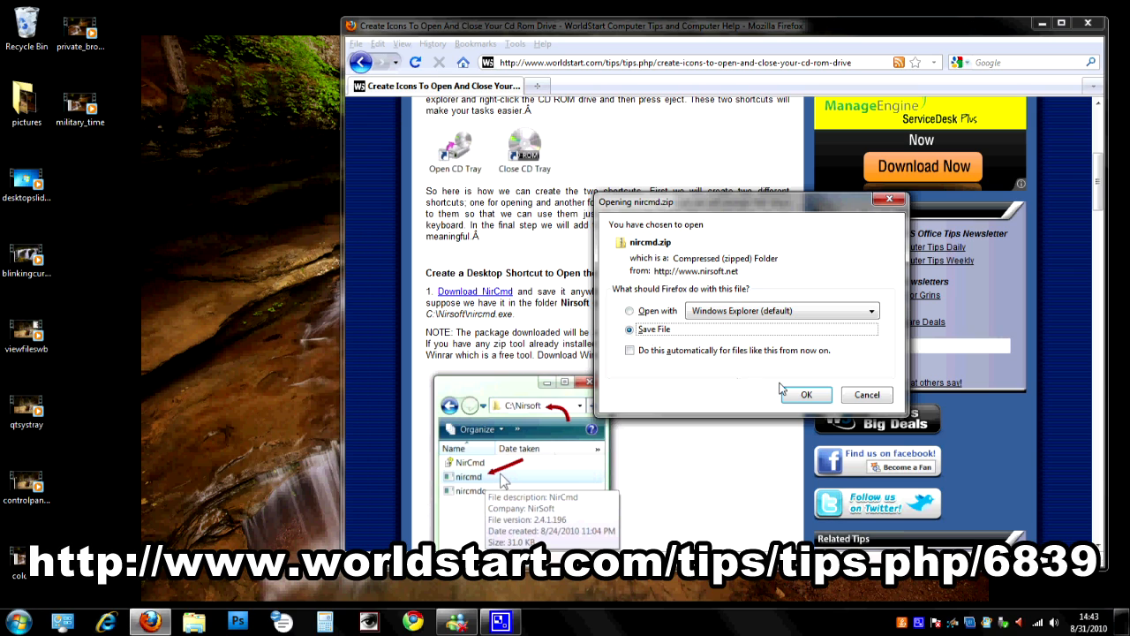
{"action": "left_click", "coordinate": [804, 394]}
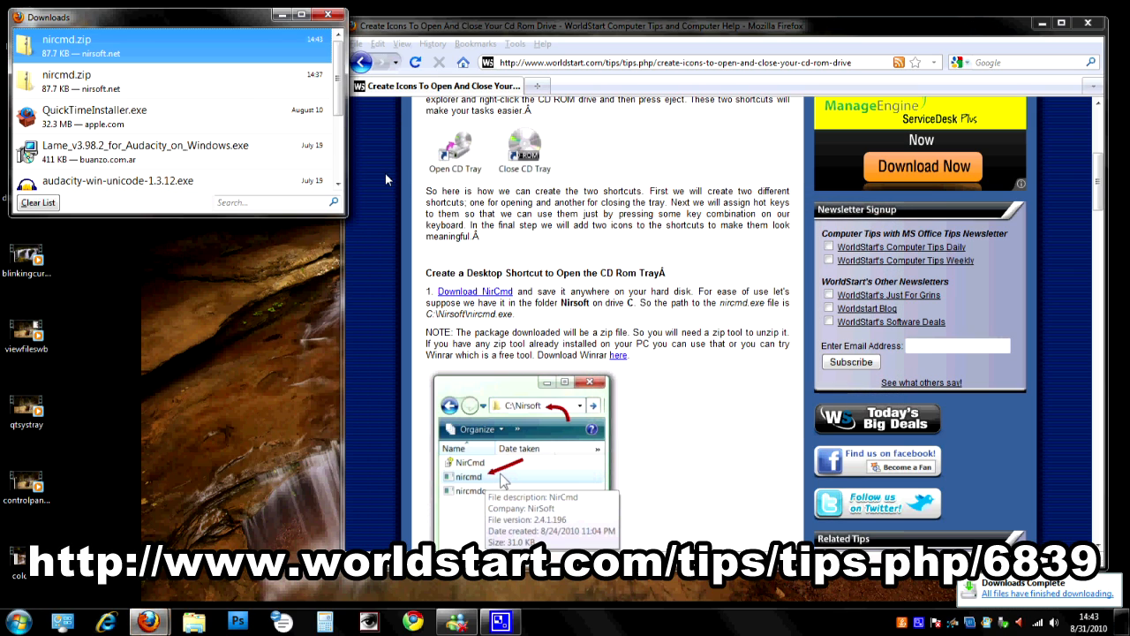
{"action": "mouse_move", "coordinate": [119, 50]}
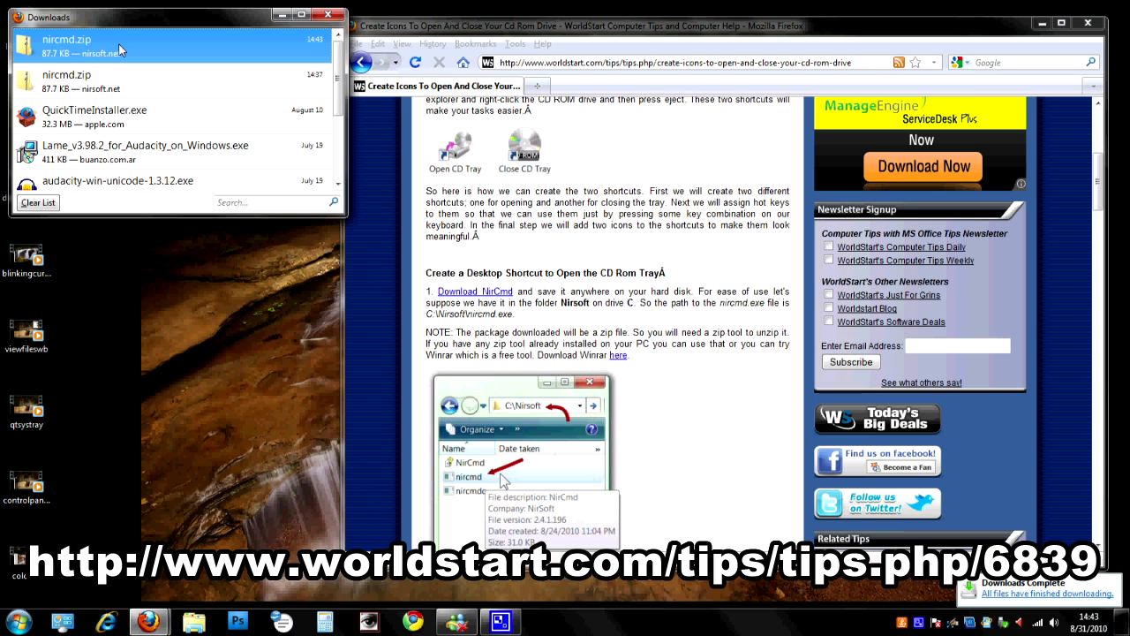
{"action": "right_click", "coordinate": [66, 39]}
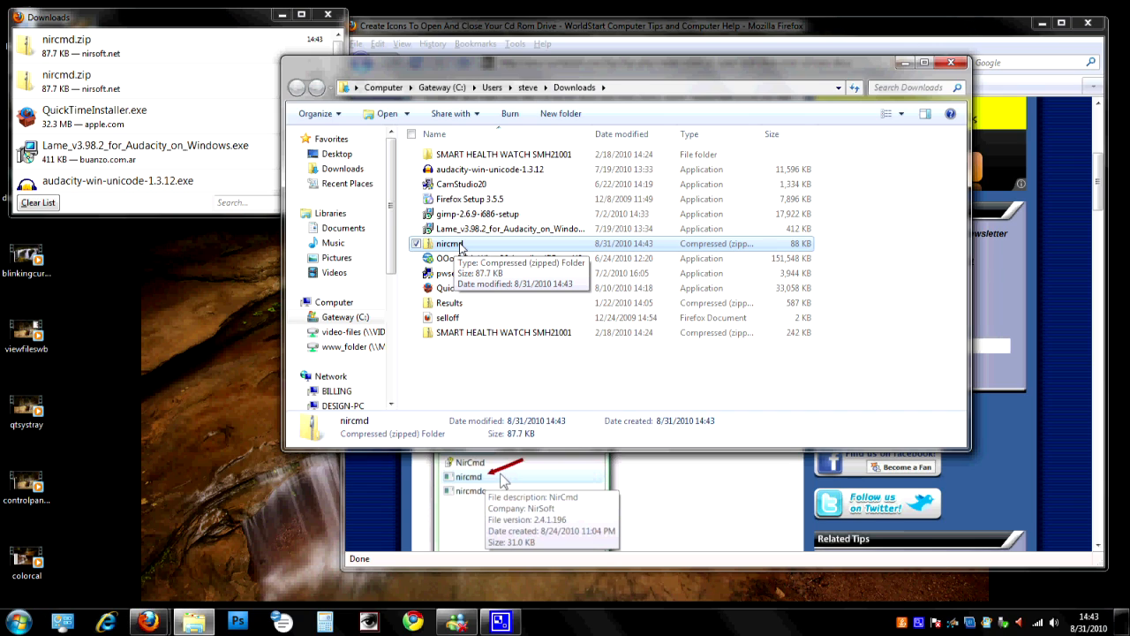
- Extract nircmd.zip into a nircmd folder showing nircmd, nircmdc and the NirCmd help file
{"action": "double_click", "coordinate": [450, 242]}
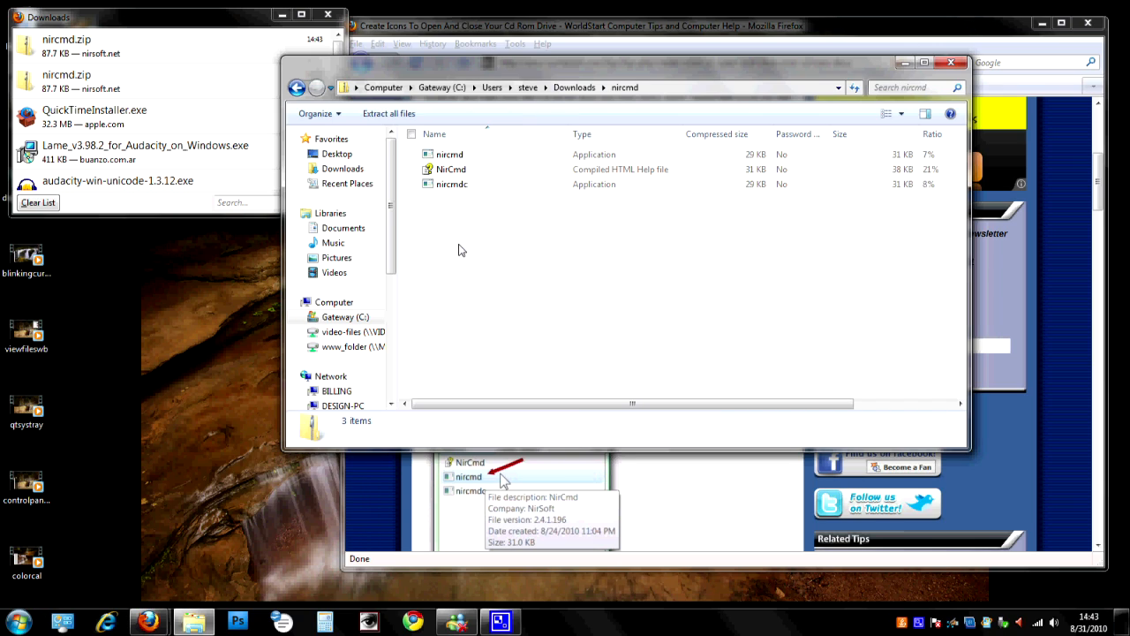
{"action": "left_click", "coordinate": [316, 87]}
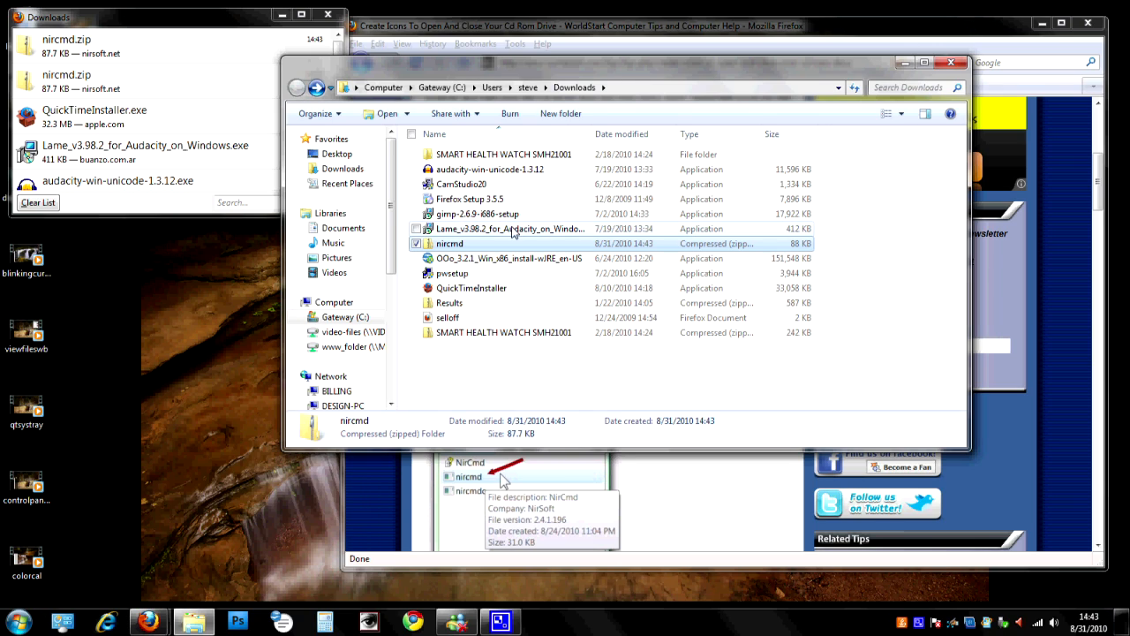
{"action": "right_click", "coordinate": [449, 243]}
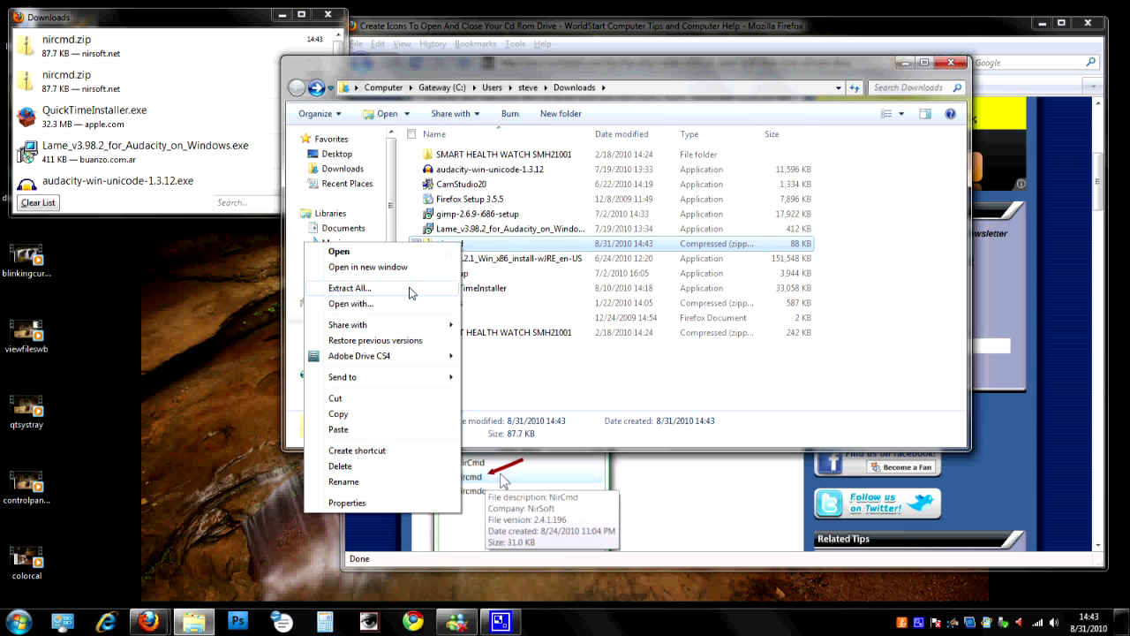
{"action": "left_click", "coordinate": [349, 287]}
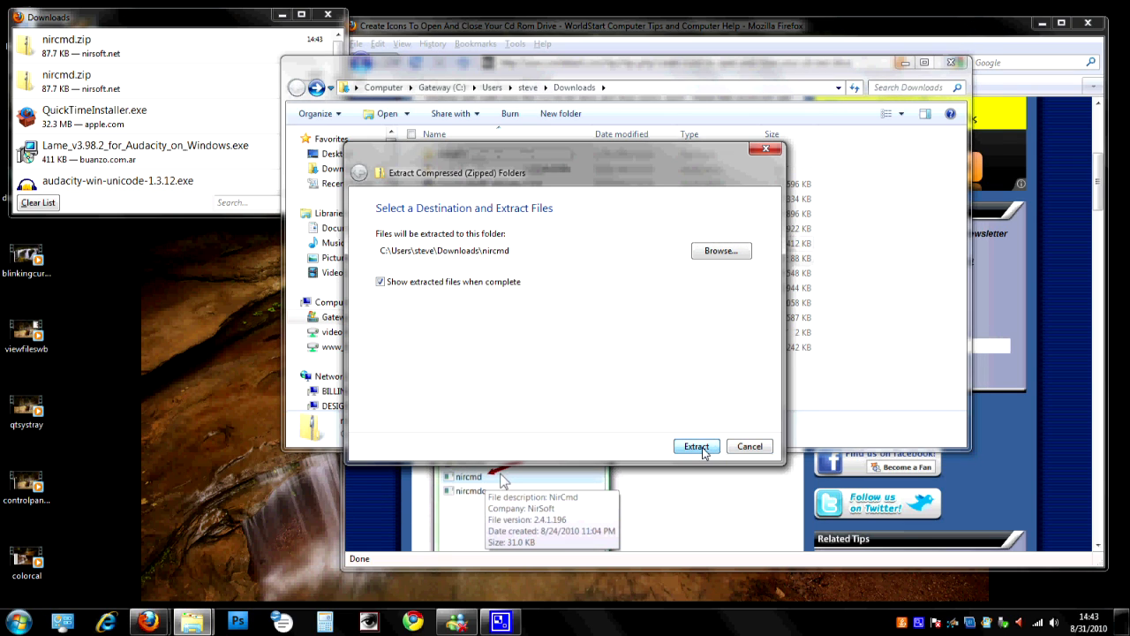
{"action": "left_click", "coordinate": [696, 446]}
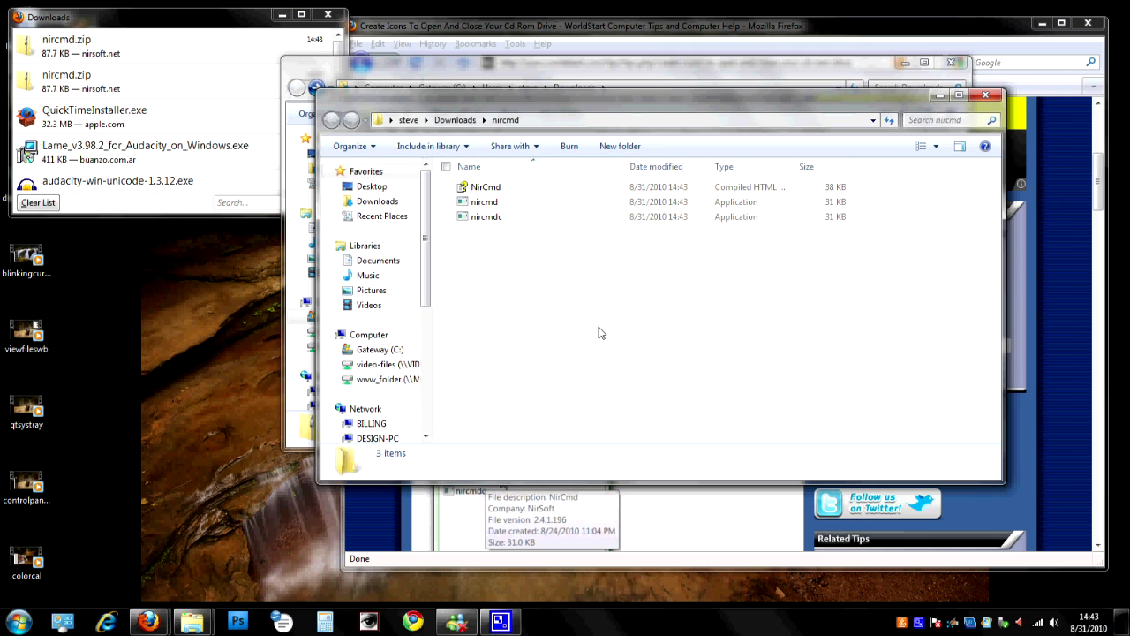
{"action": "mouse_move", "coordinate": [527, 264]}
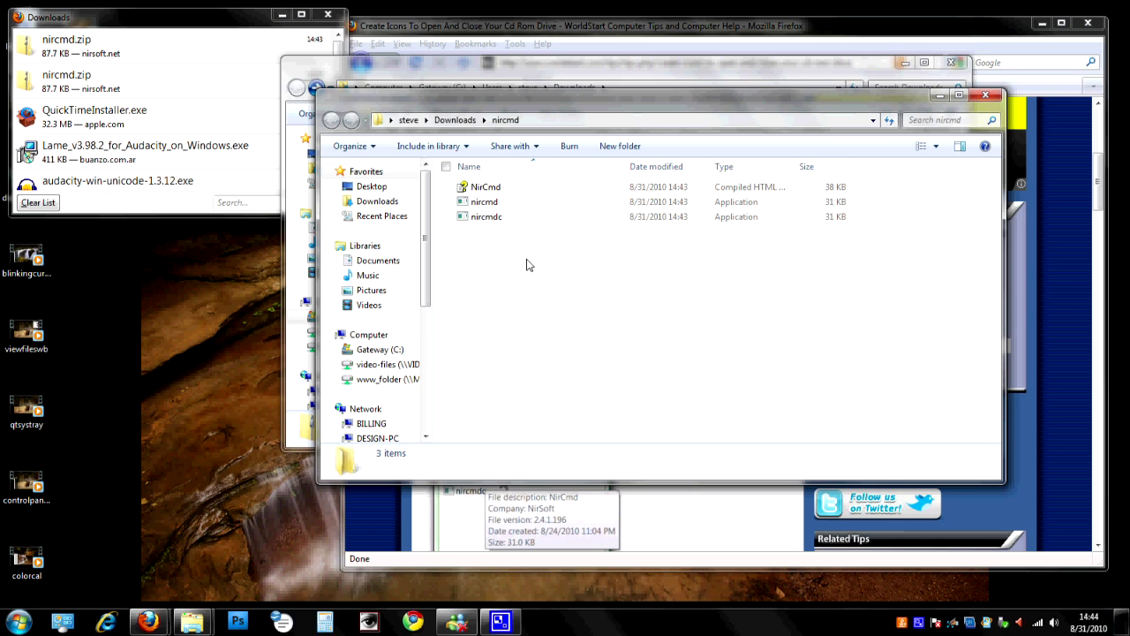
{"action": "mouse_move", "coordinate": [533, 268]}
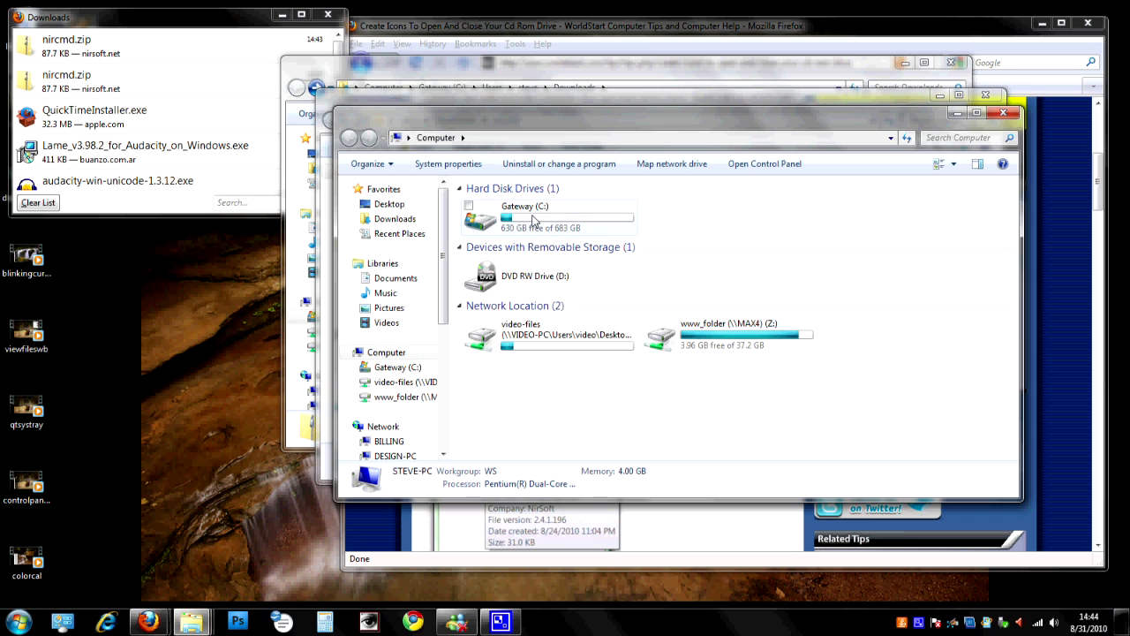
- Create a nirsoft folder on drive C and put the NirCmd files inside it
{"action": "double_click", "coordinate": [524, 210]}
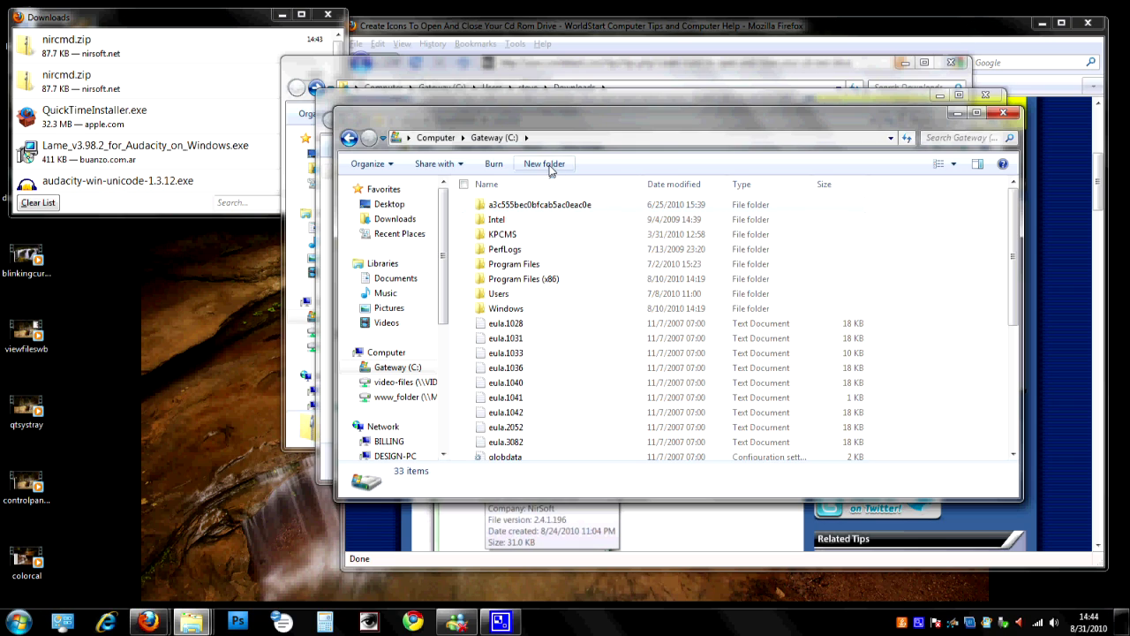
{"action": "left_click", "coordinate": [543, 163]}
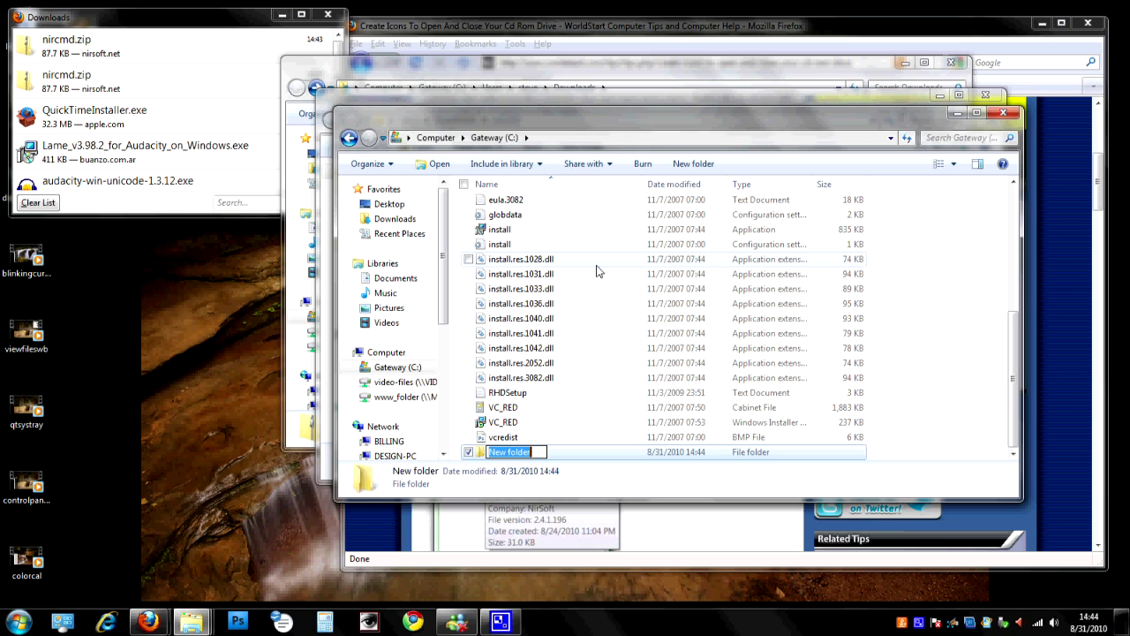
{"action": "type", "text": "nirsoft"}
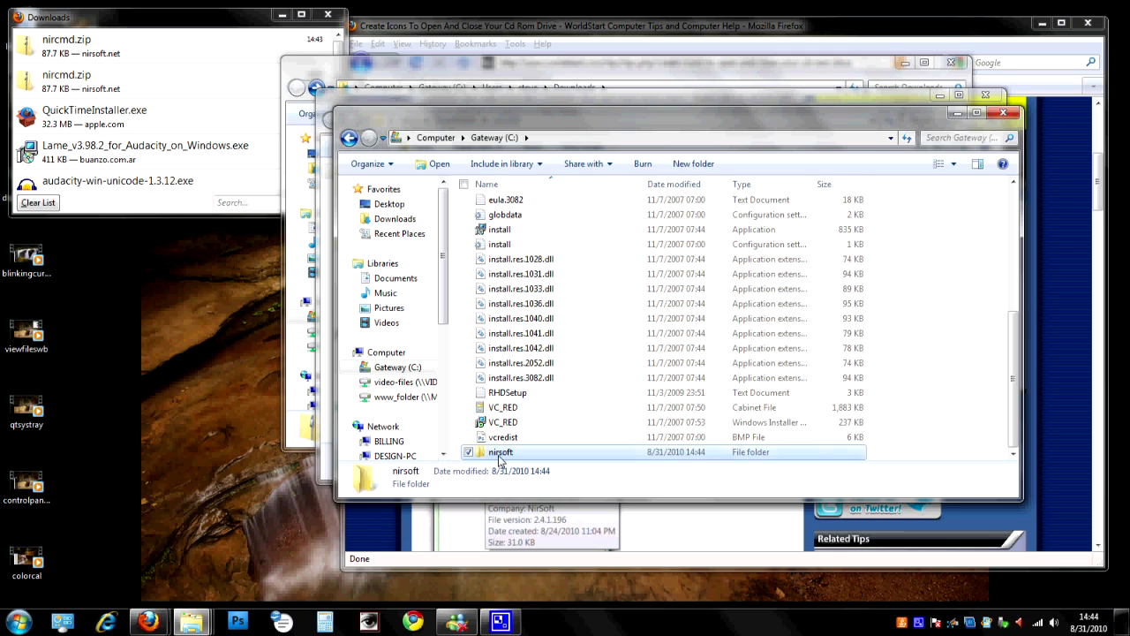
{"action": "double_click", "coordinate": [501, 452]}
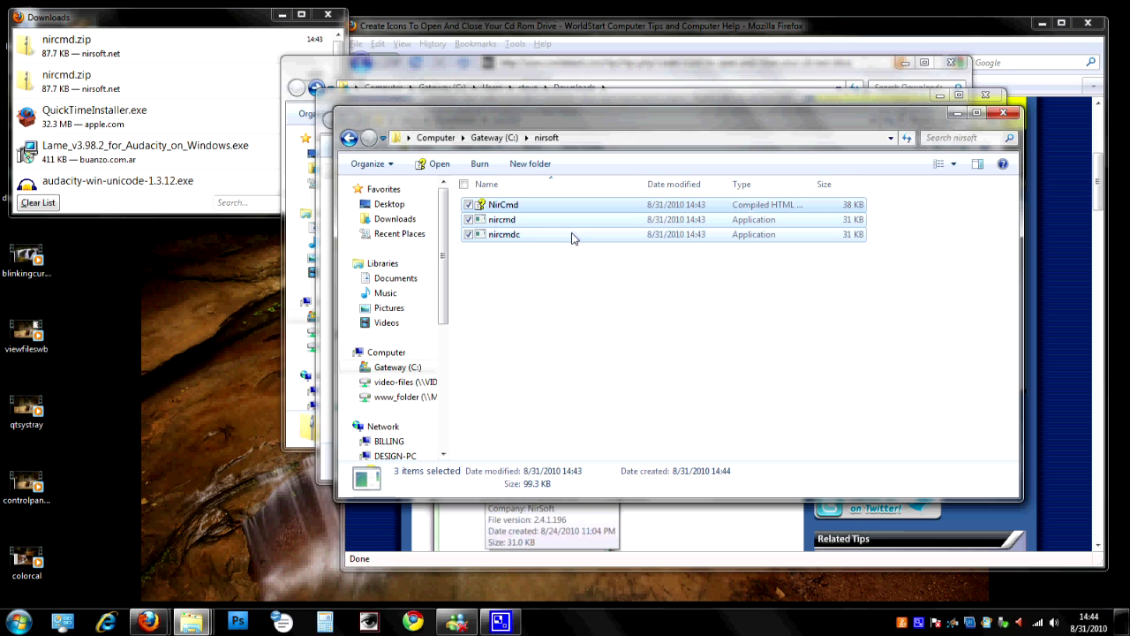
{"action": "left_click", "coordinate": [557, 276]}
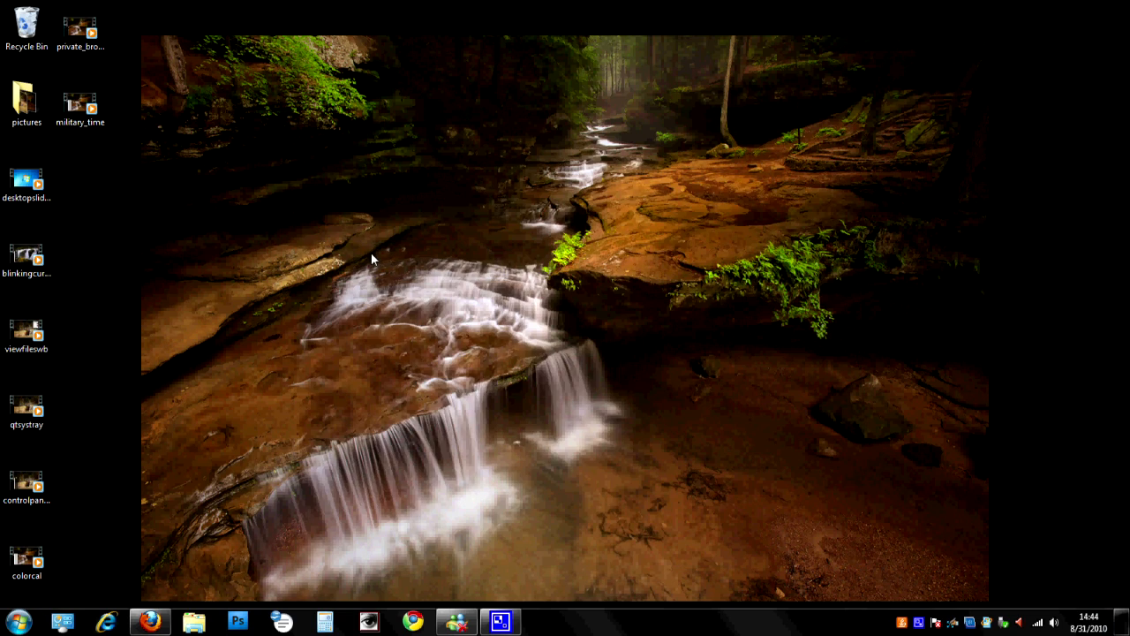
{"action": "mouse_move", "coordinate": [124, 243]}
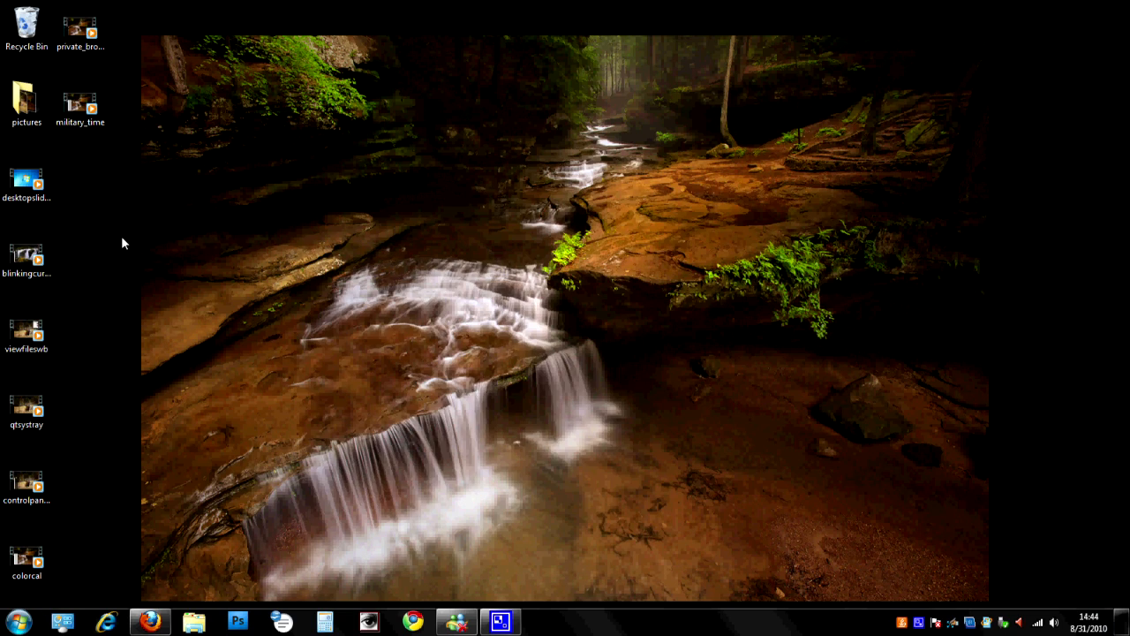
{"action": "mouse_move", "coordinate": [112, 203]}
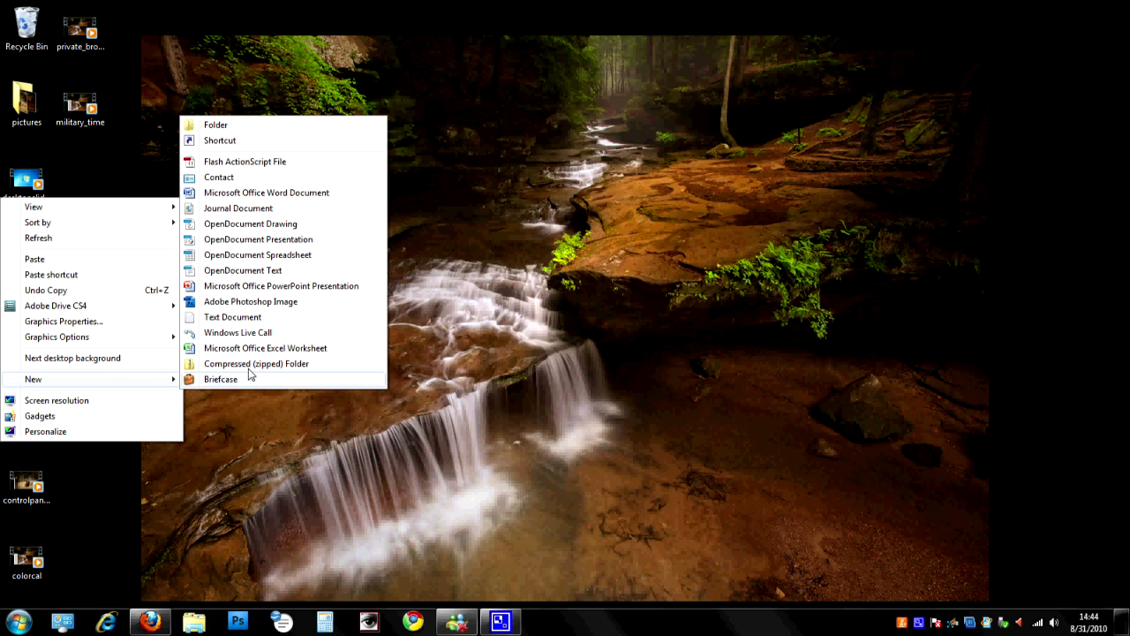
- Start a new desktop shortcut and browse to nircmd in C:\nirsoft as its target
{"action": "left_click", "coordinate": [220, 140]}
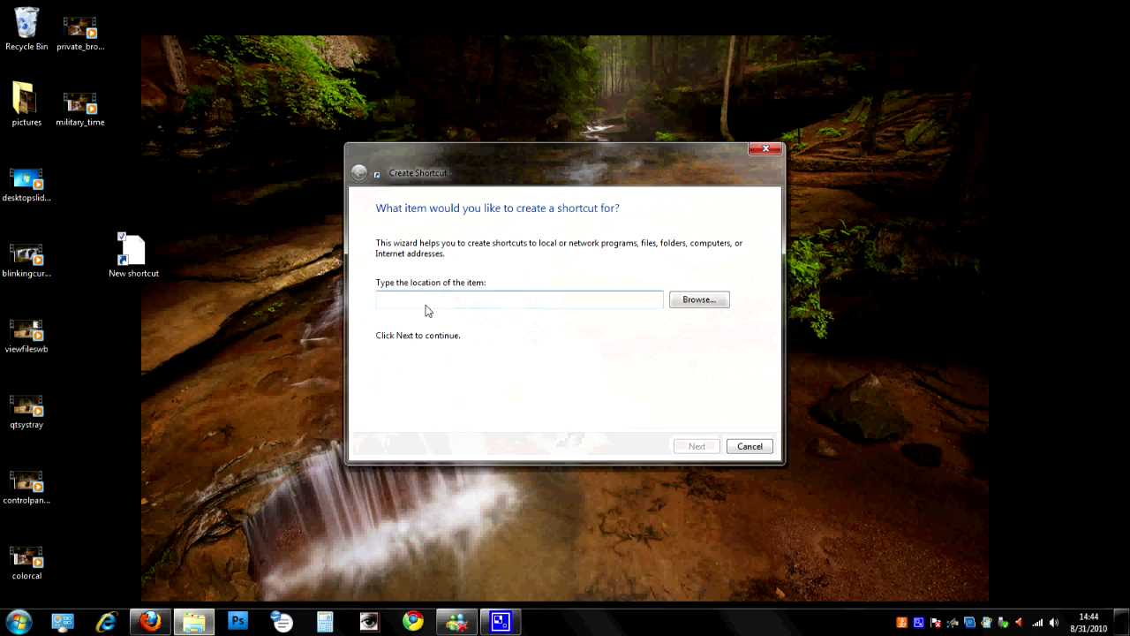
{"action": "mouse_move", "coordinate": [563, 300]}
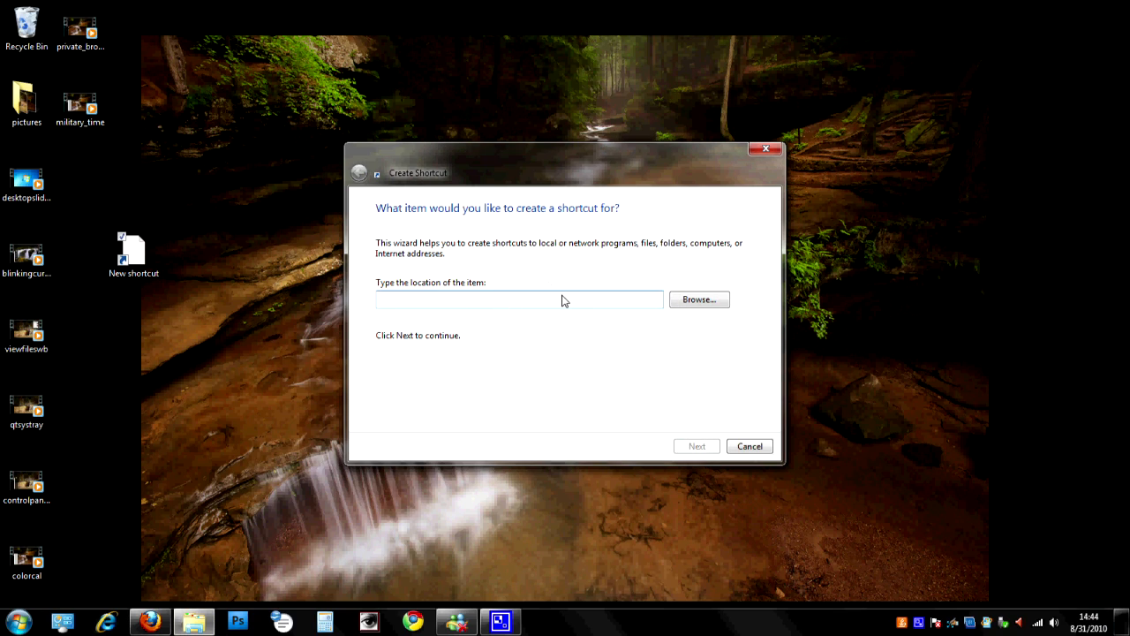
{"action": "left_click", "coordinate": [698, 298]}
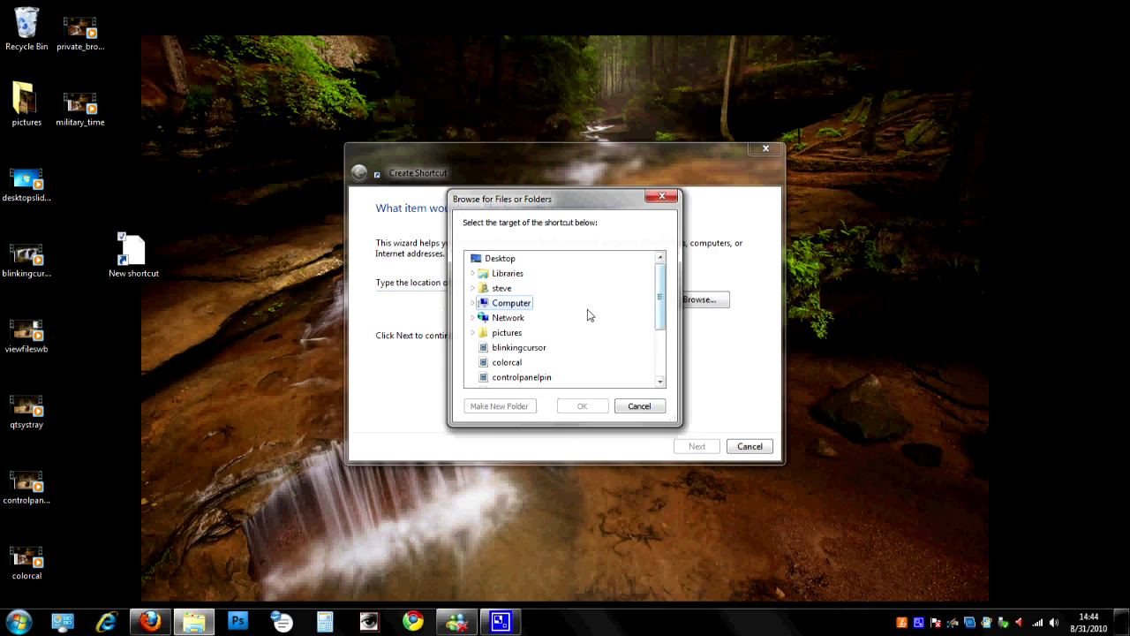
{"action": "left_click", "coordinate": [472, 303]}
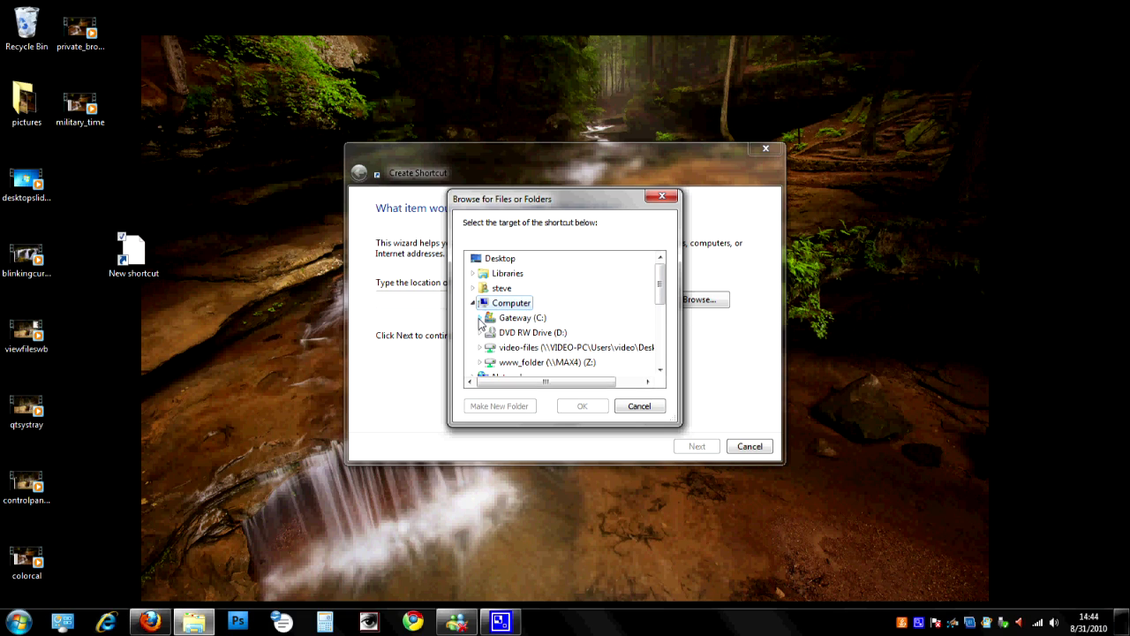
{"action": "double_click", "coordinate": [522, 317]}
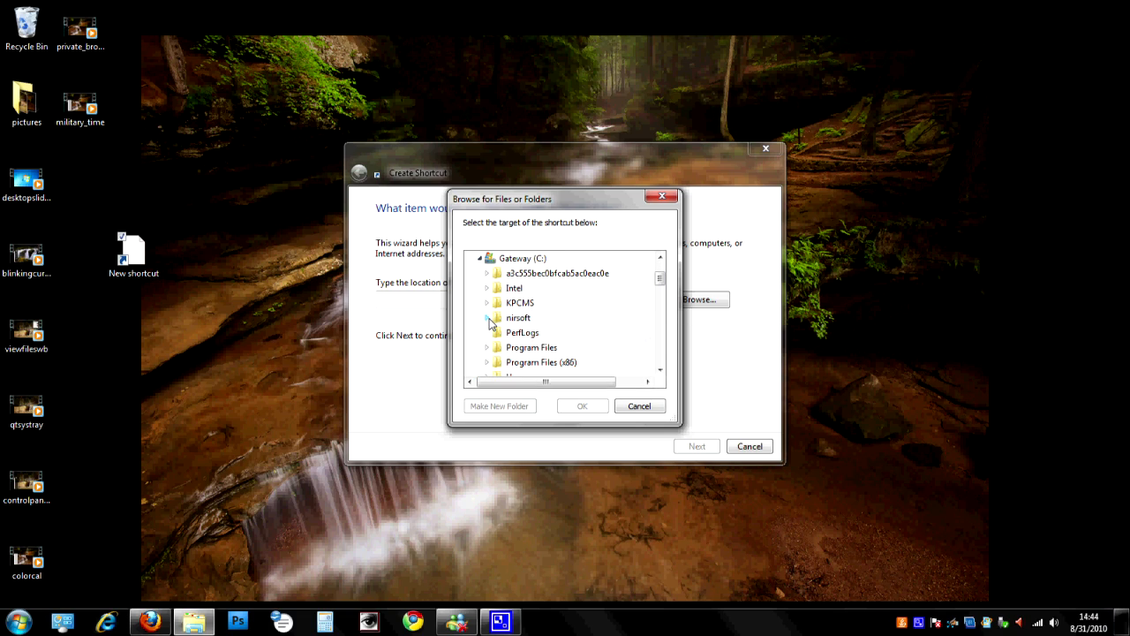
{"action": "left_click", "coordinate": [487, 318]}
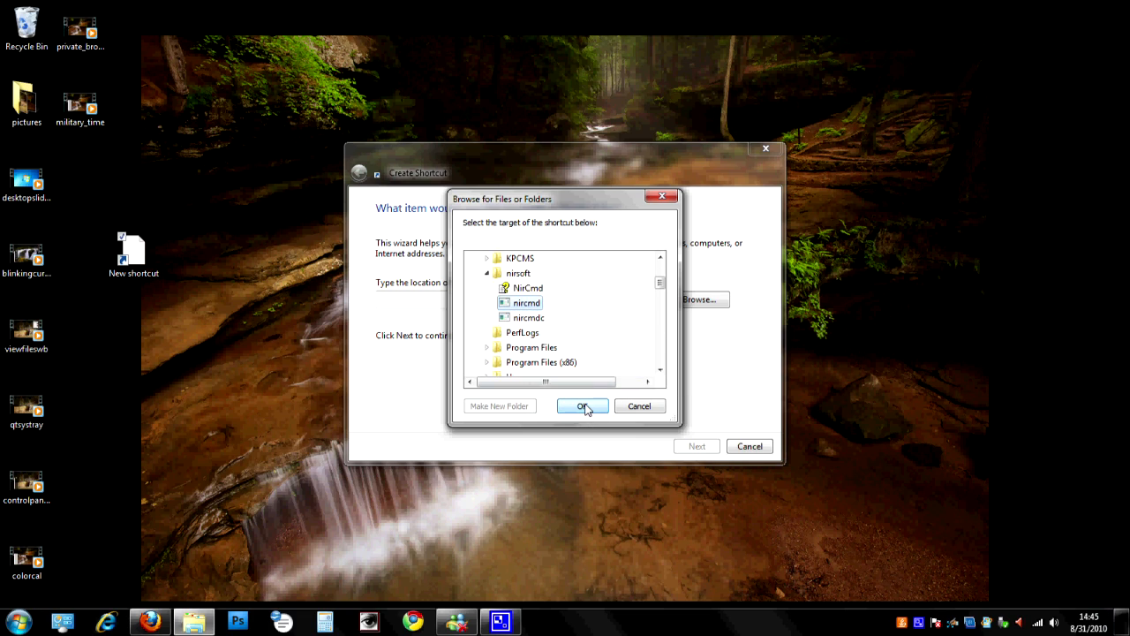
{"action": "left_click", "coordinate": [582, 405]}
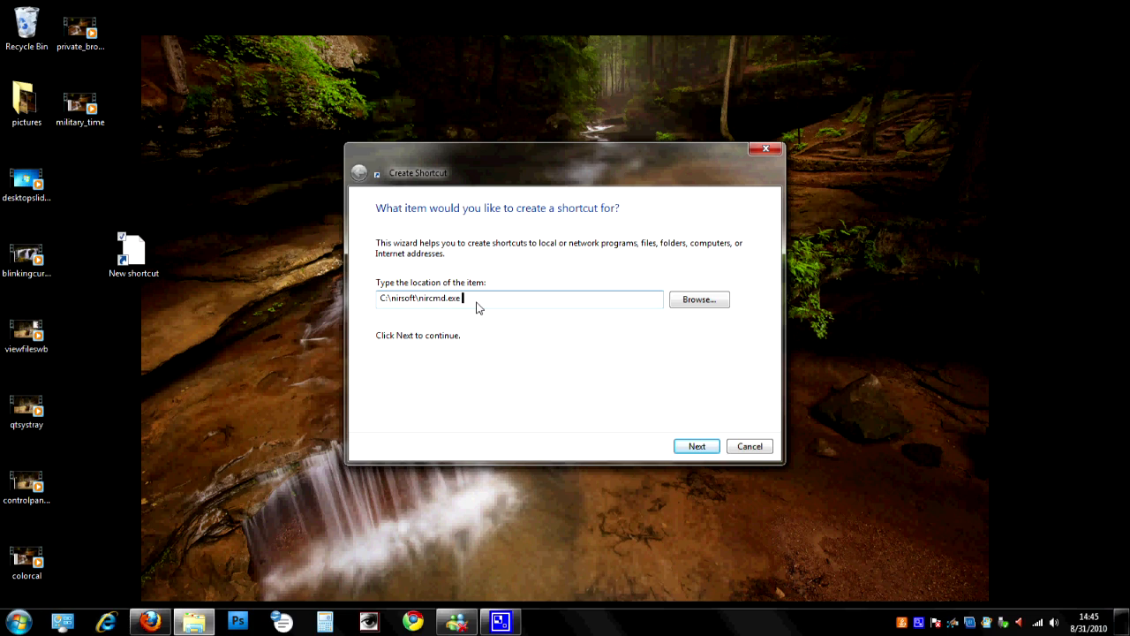
- Append 'cdrom open d' to the nircmd target path and advance the wizard
{"action": "type", "text": "cdrom open"}
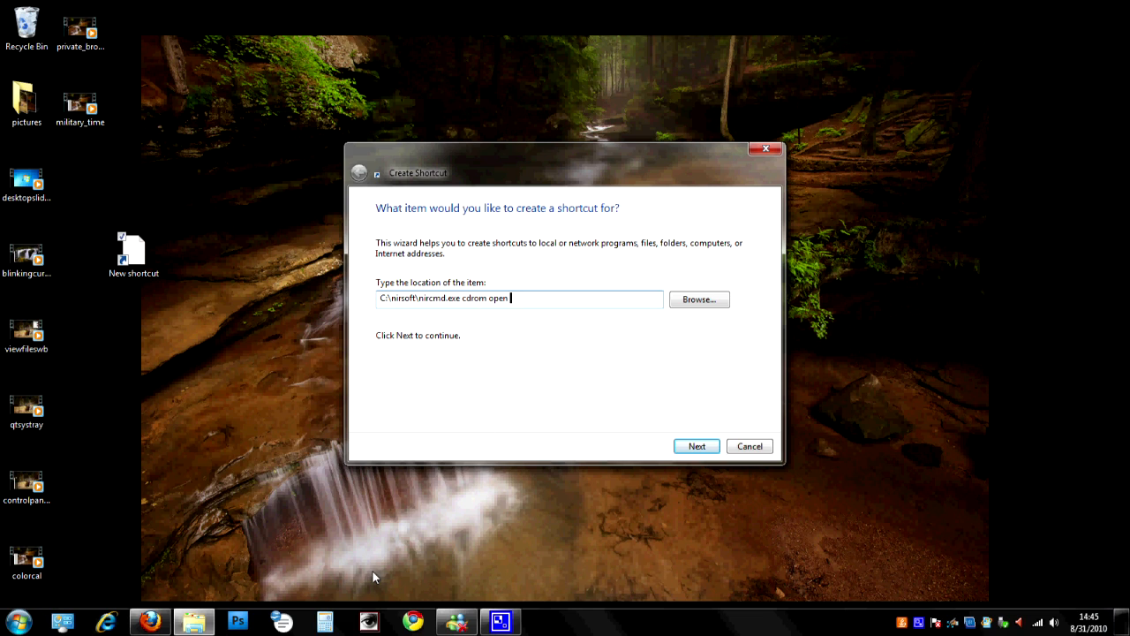
{"action": "left_click", "coordinate": [18, 622]}
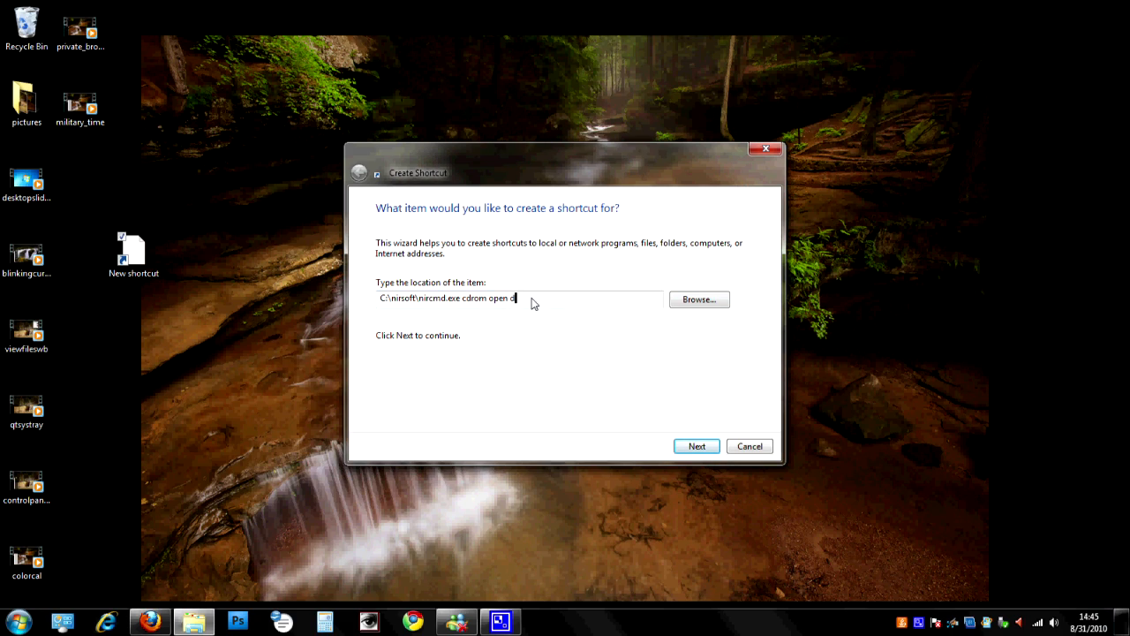
{"action": "left_click", "coordinate": [697, 446]}
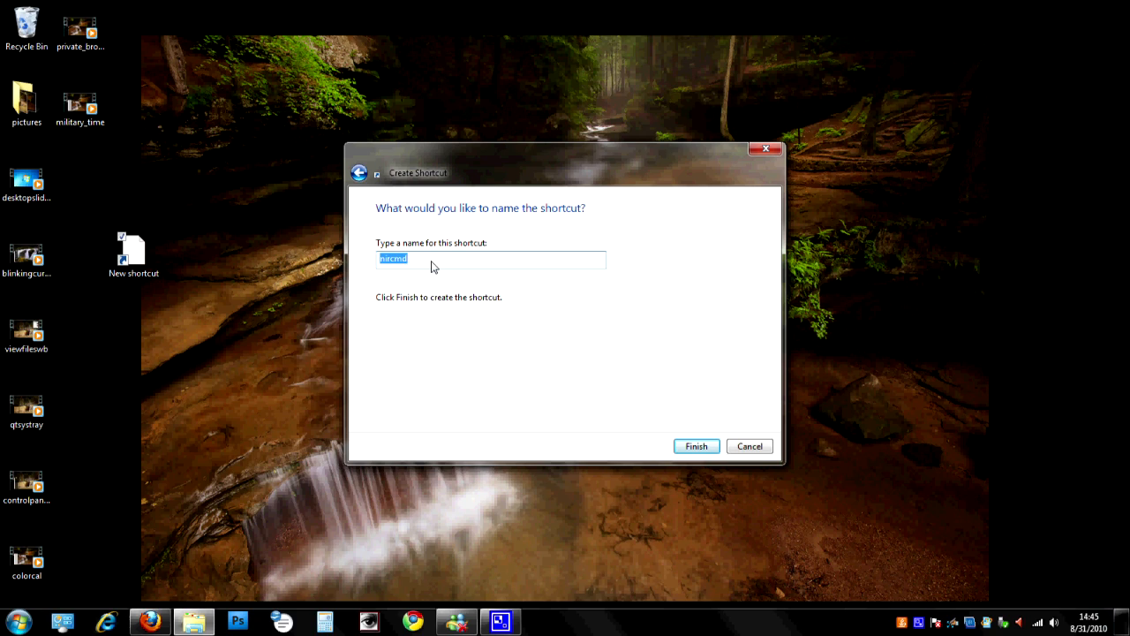
- Name the shortcut 'cdrom open', finish the wizard, and select the new desktop icon
{"action": "type", "text": "c"}
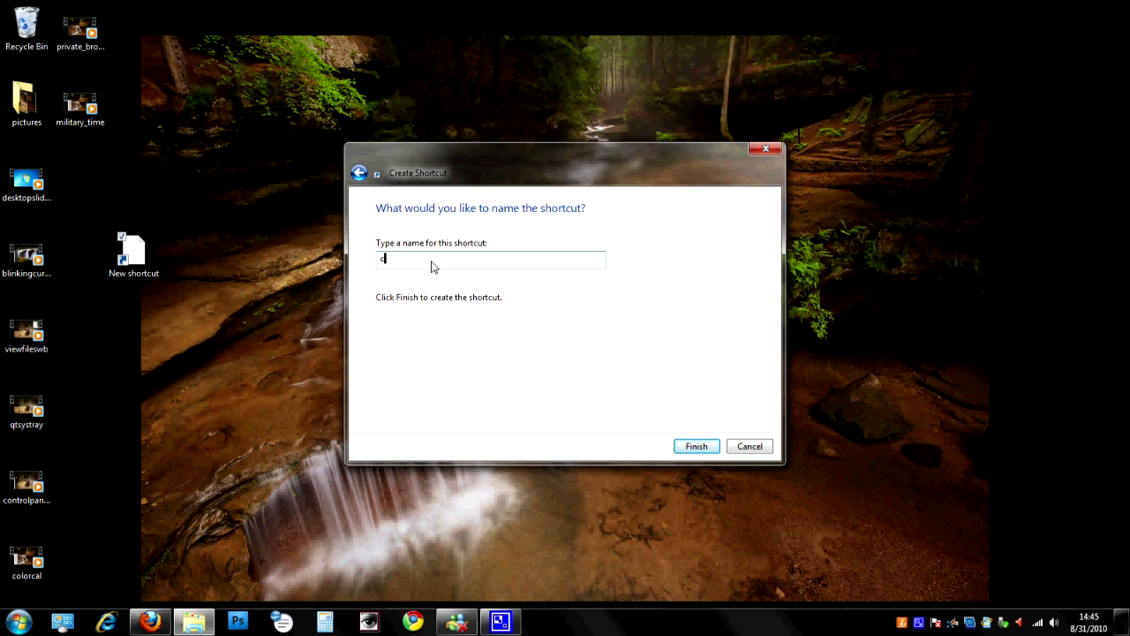
{"action": "type", "text": "drom op"}
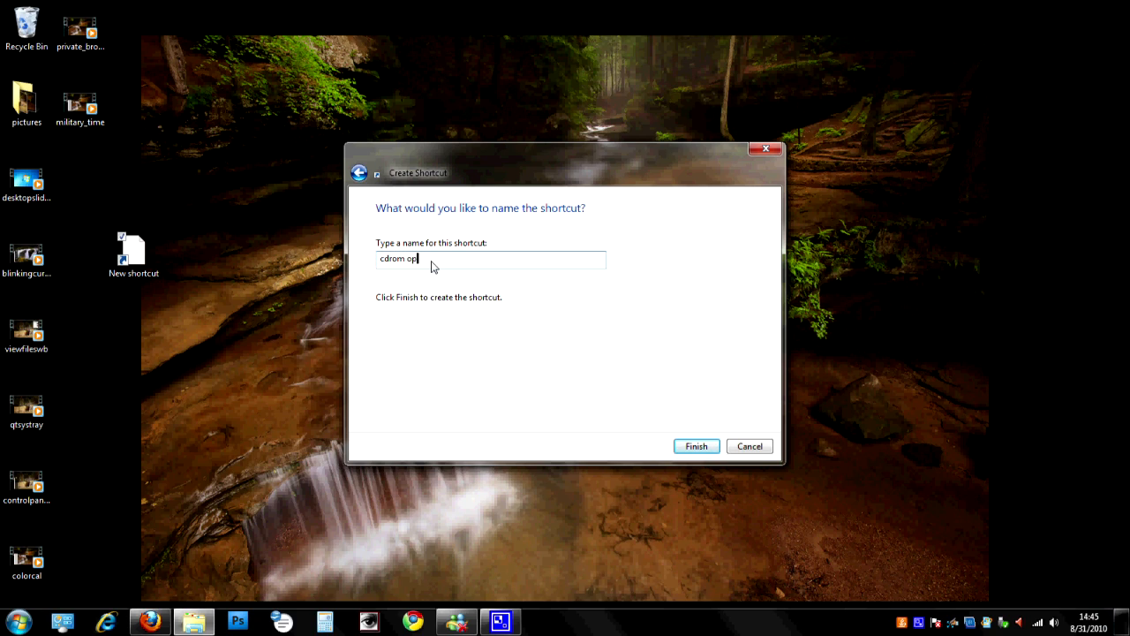
{"action": "left_click", "coordinate": [696, 446]}
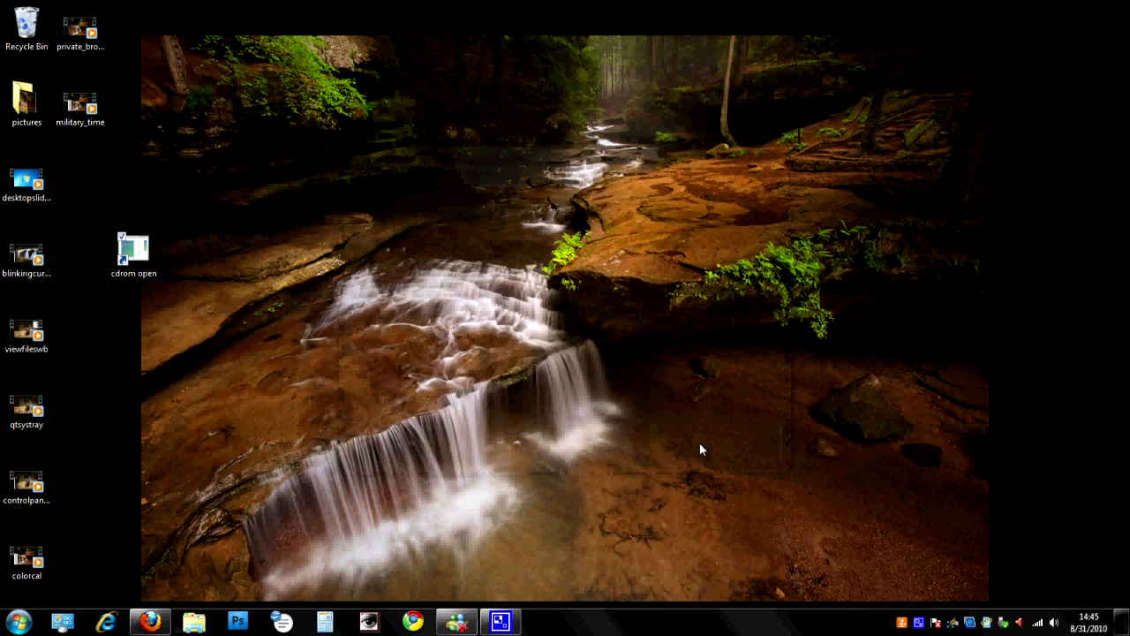
{"action": "left_click", "coordinate": [133, 252]}
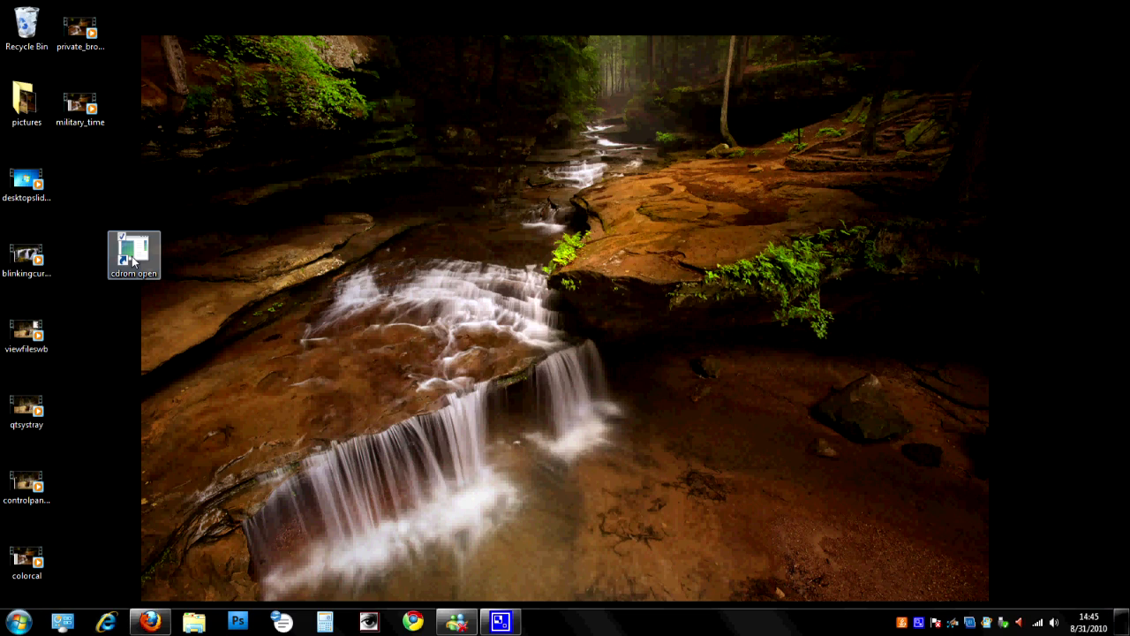
- Run the cdrom open shortcut, clearing 'Always ask before opening this file' before allowing it
{"action": "double_click", "coordinate": [133, 248]}
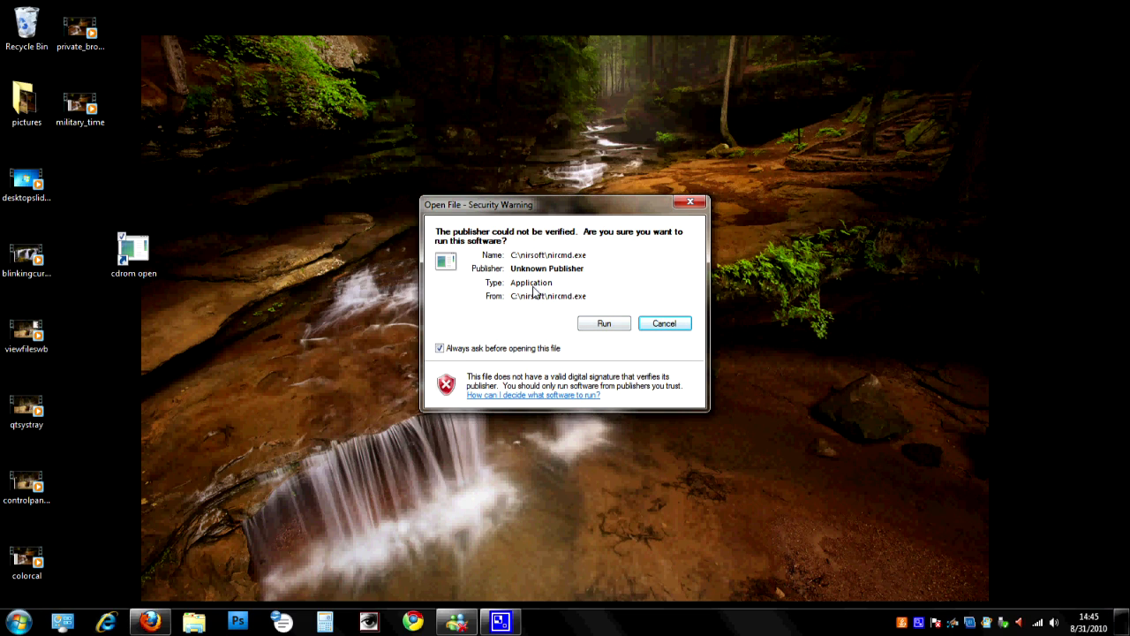
{"action": "mouse_move", "coordinate": [479, 333]}
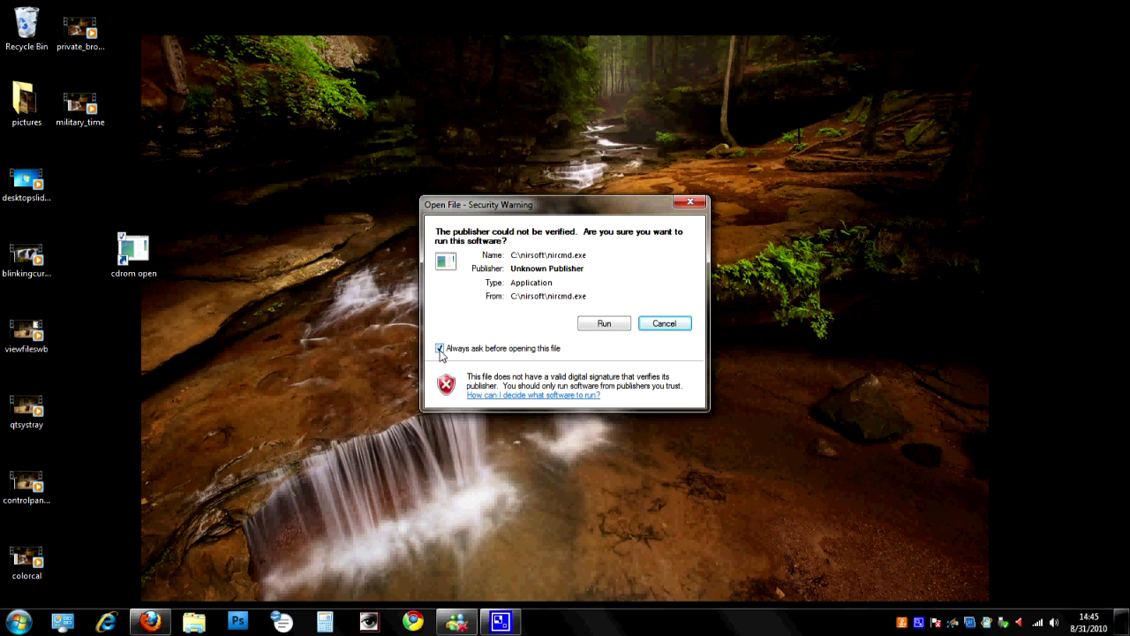
{"action": "left_click", "coordinate": [440, 348]}
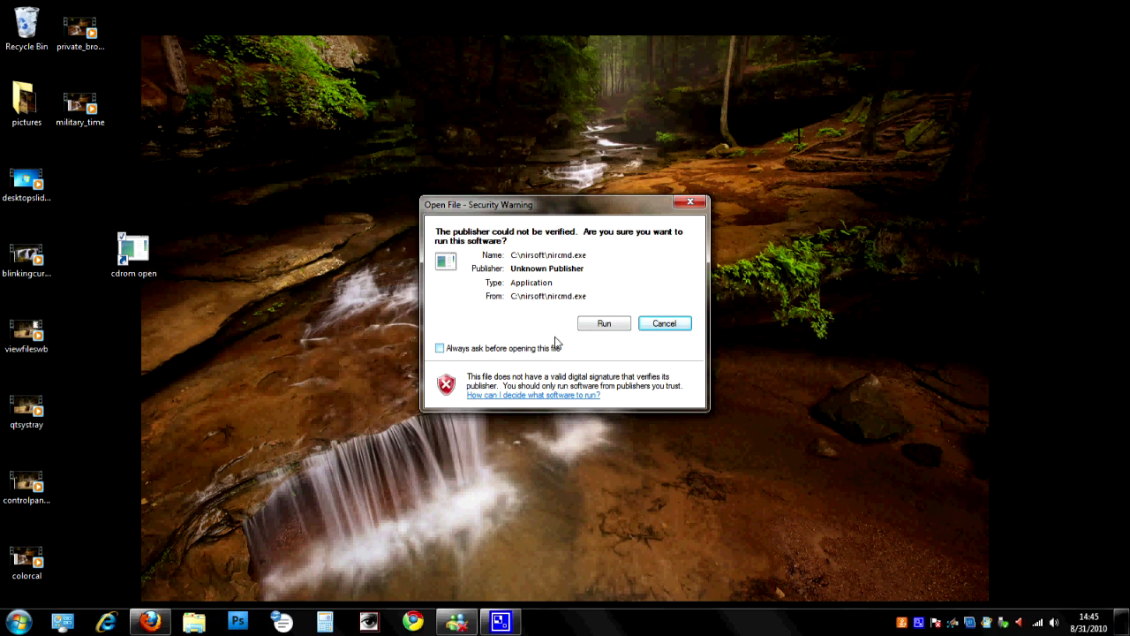
{"action": "left_click", "coordinate": [664, 322]}
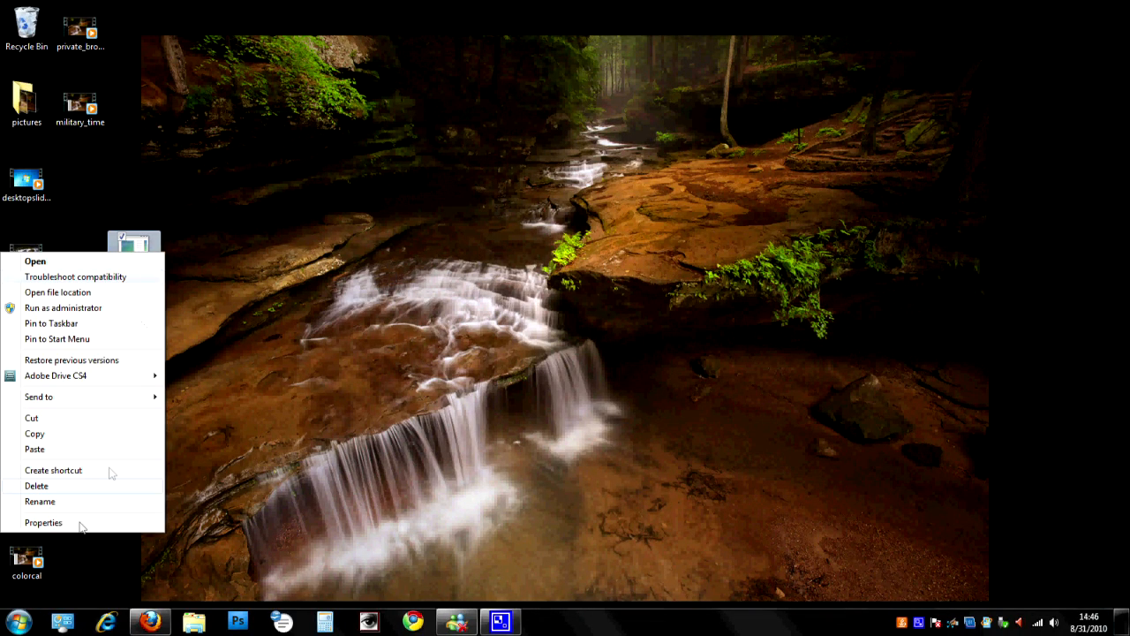
- Set the cdrom open shortcut's icon to the SHELL32 DVD disc icon in Properties
{"action": "left_click", "coordinate": [43, 522]}
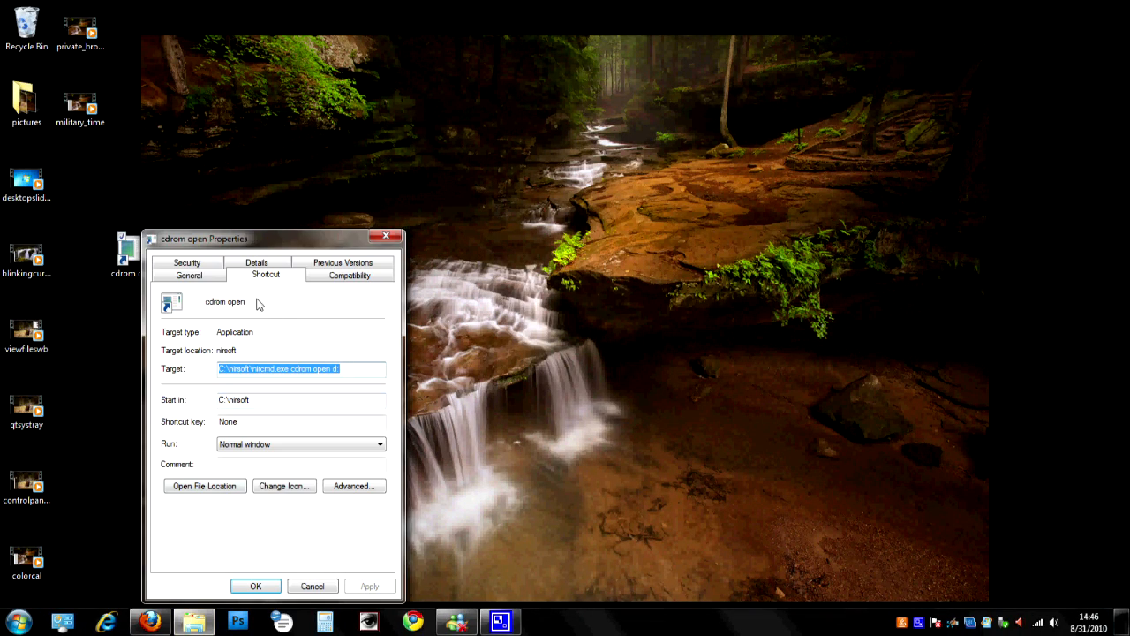
{"action": "left_click", "coordinate": [283, 485]}
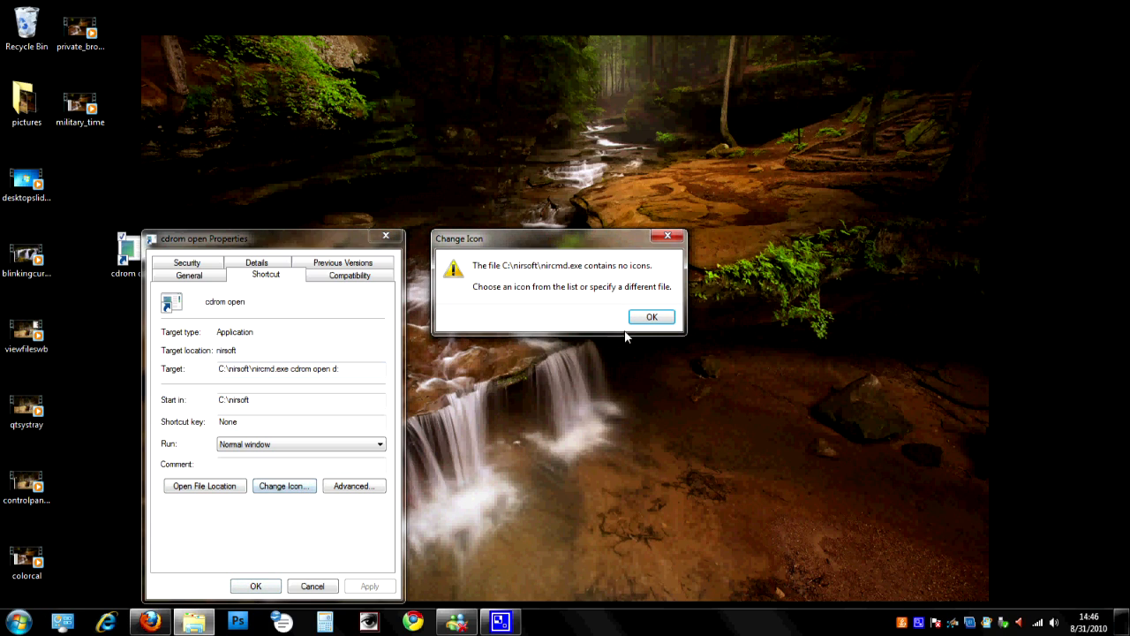
{"action": "left_click", "coordinate": [651, 316]}
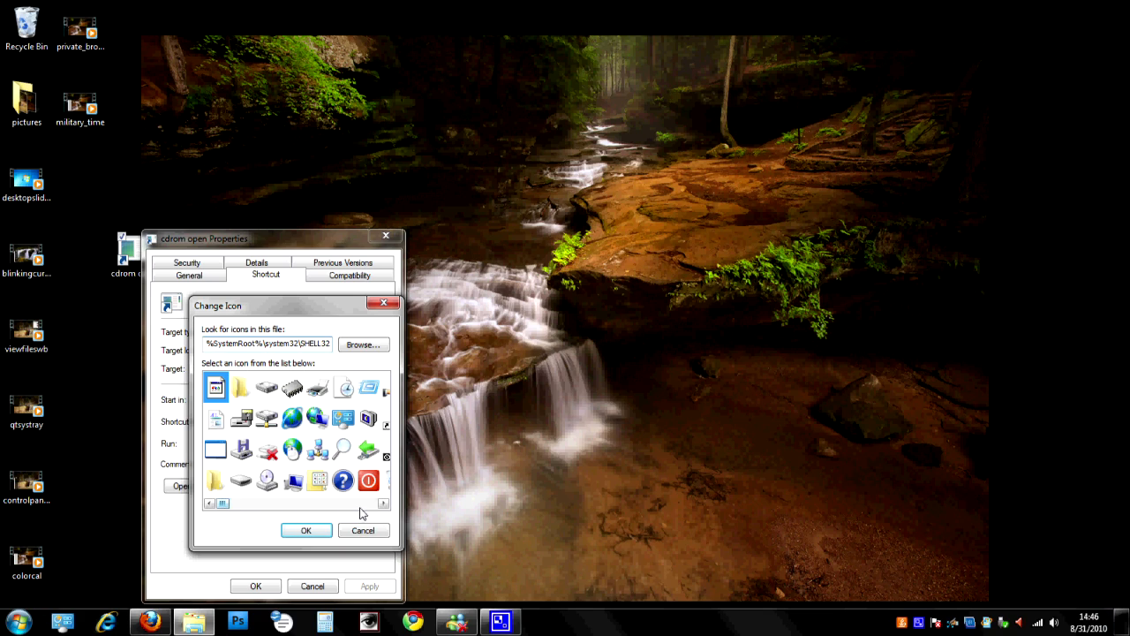
{"action": "left_click", "coordinate": [384, 503]}
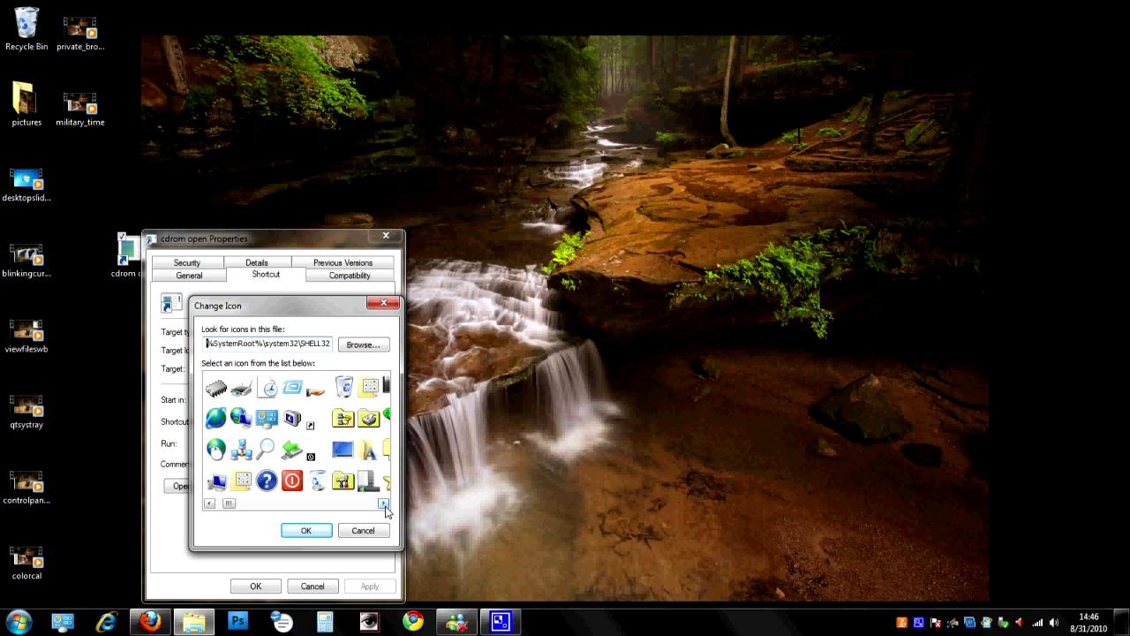
{"action": "left_click", "coordinate": [383, 503]}
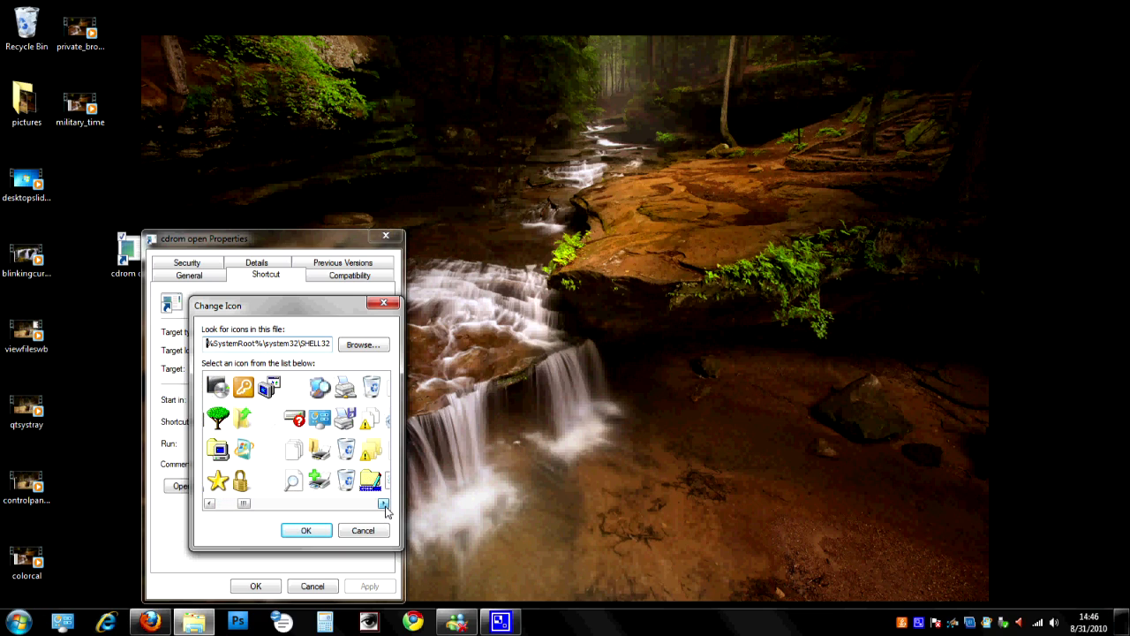
{"action": "left_click", "coordinate": [383, 504]}
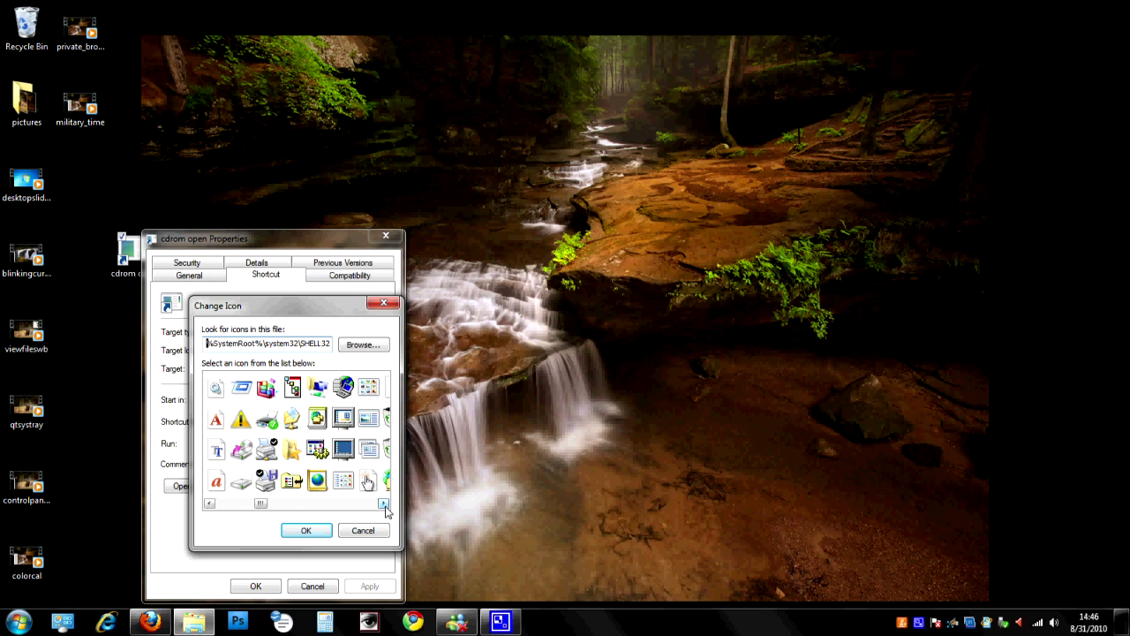
{"action": "left_click", "coordinate": [384, 504]}
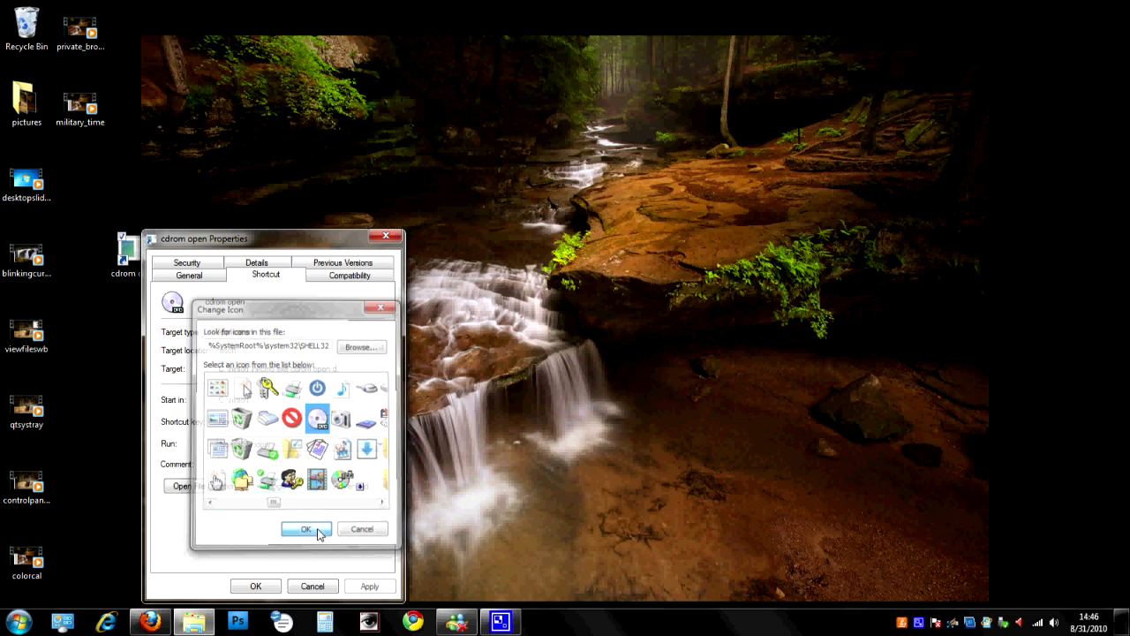
{"action": "left_click", "coordinate": [306, 528]}
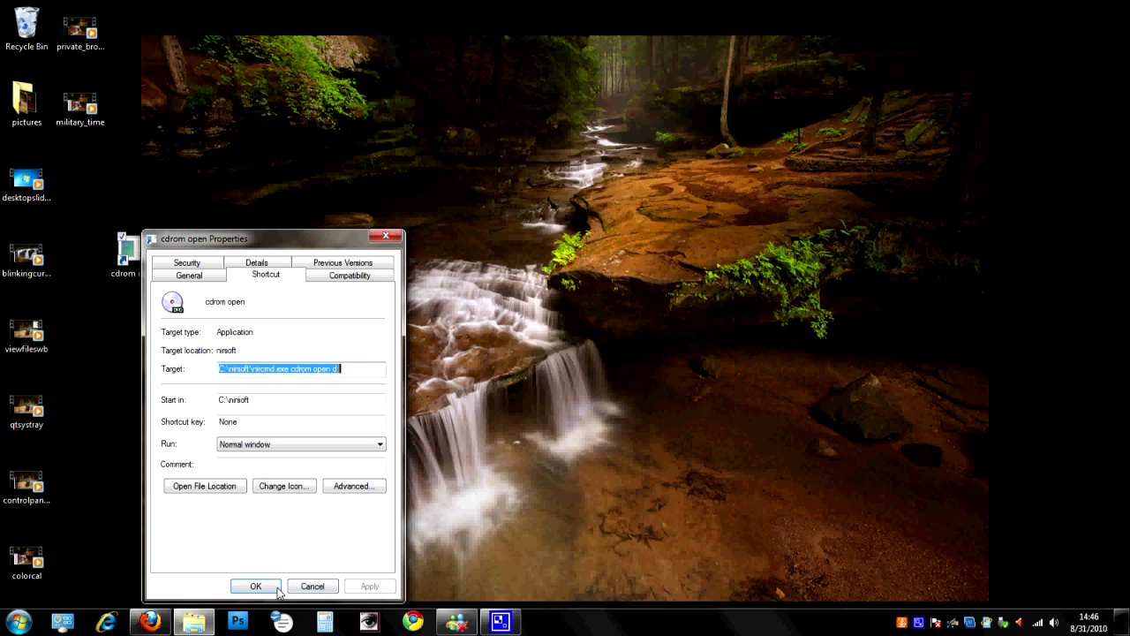
{"action": "left_click", "coordinate": [255, 586]}
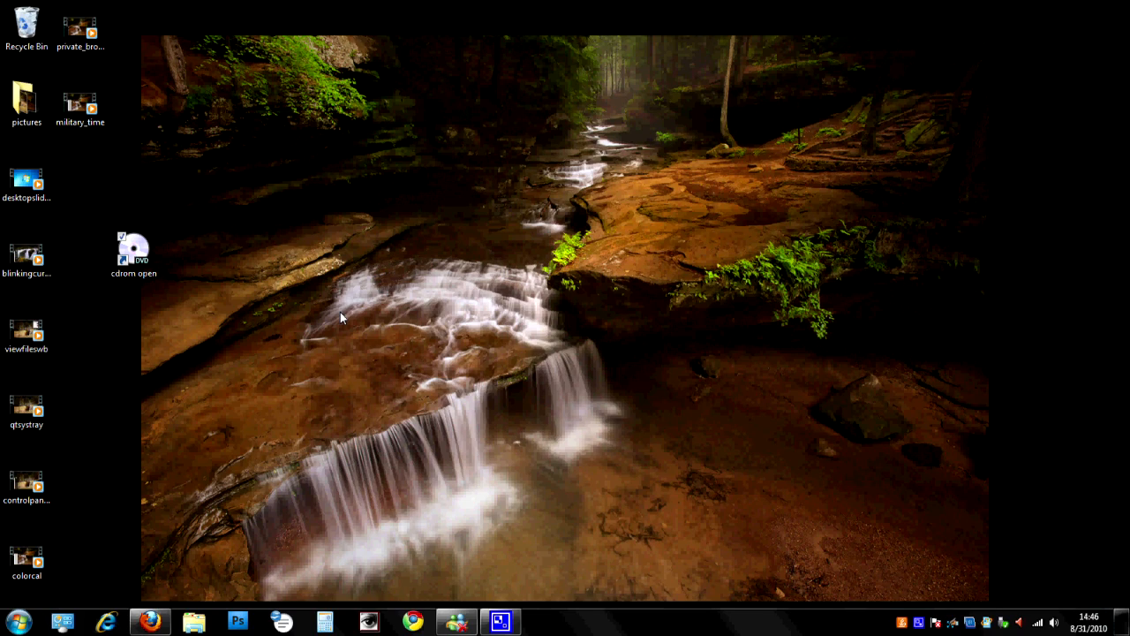
{"action": "mouse_move", "coordinate": [225, 337]}
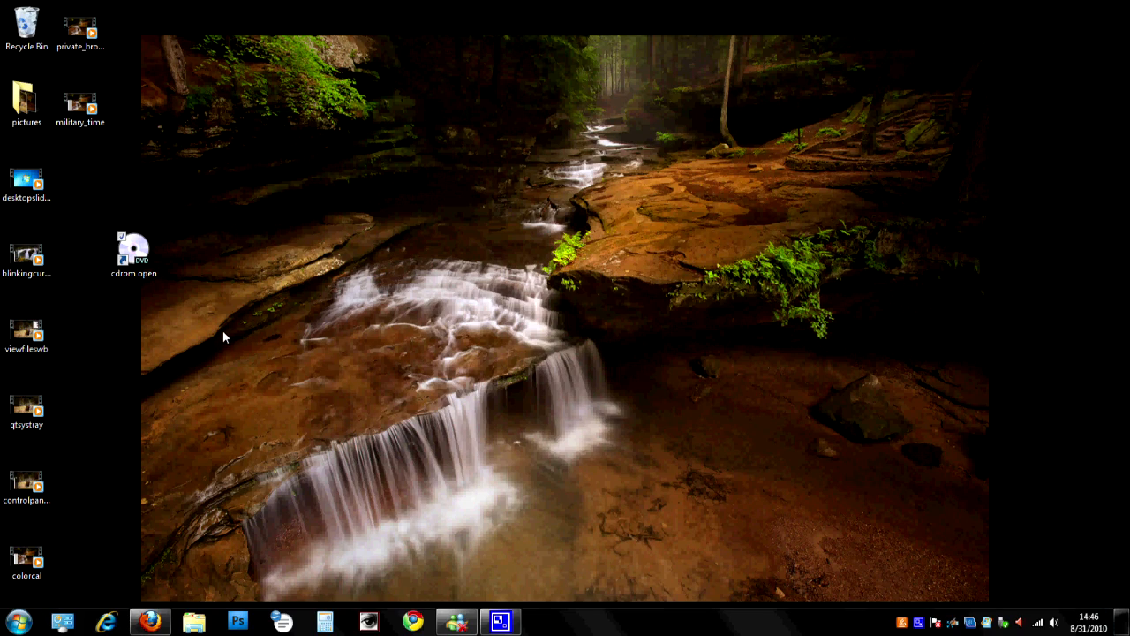
{"action": "left_click", "coordinate": [133, 247]}
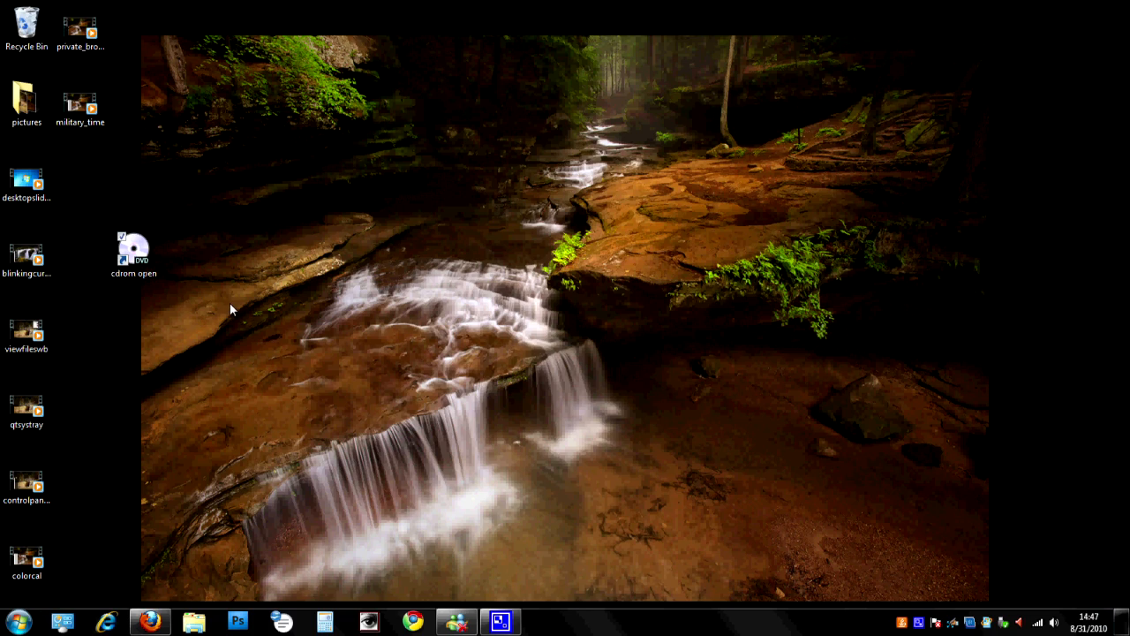
{"action": "mouse_move", "coordinate": [150, 260]}
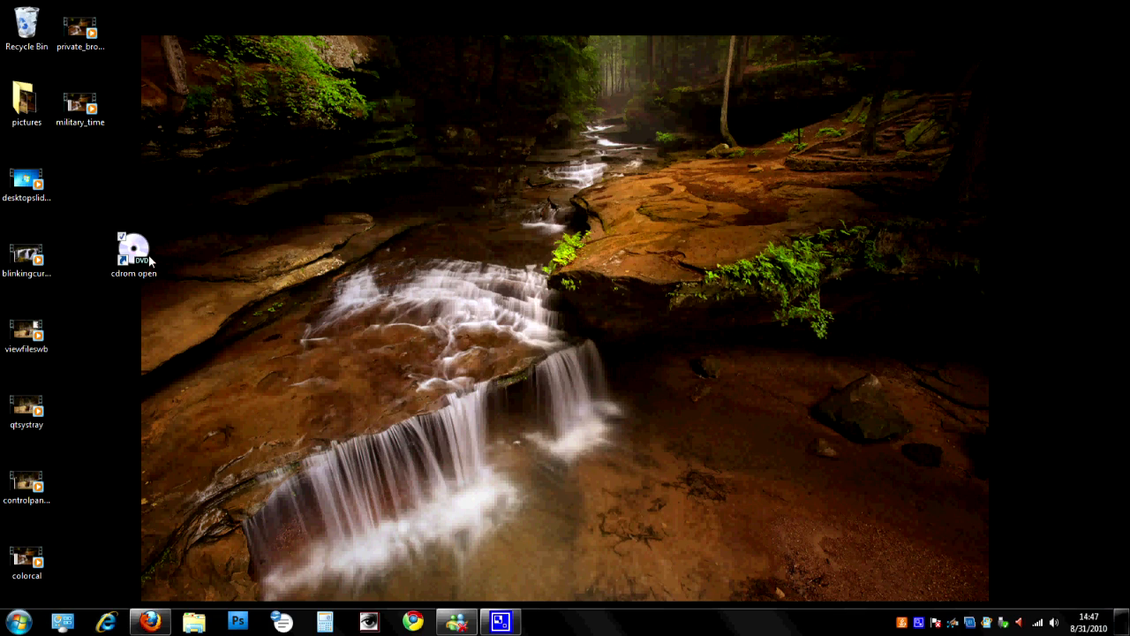
{"action": "right_click", "coordinate": [132, 252]}
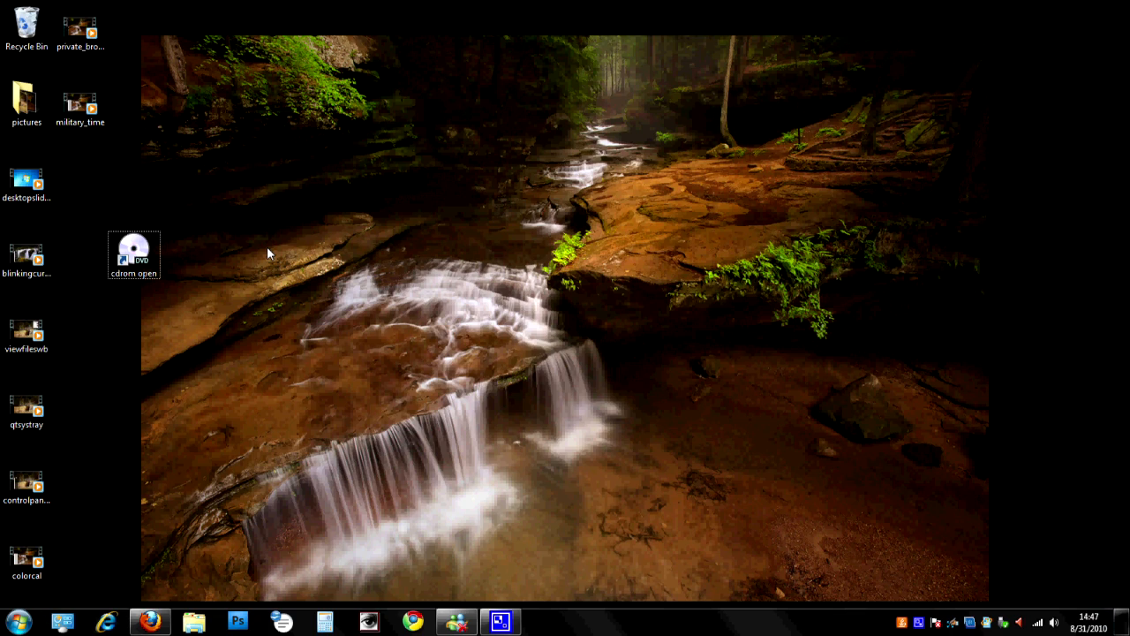
{"action": "mouse_move", "coordinate": [258, 271]}
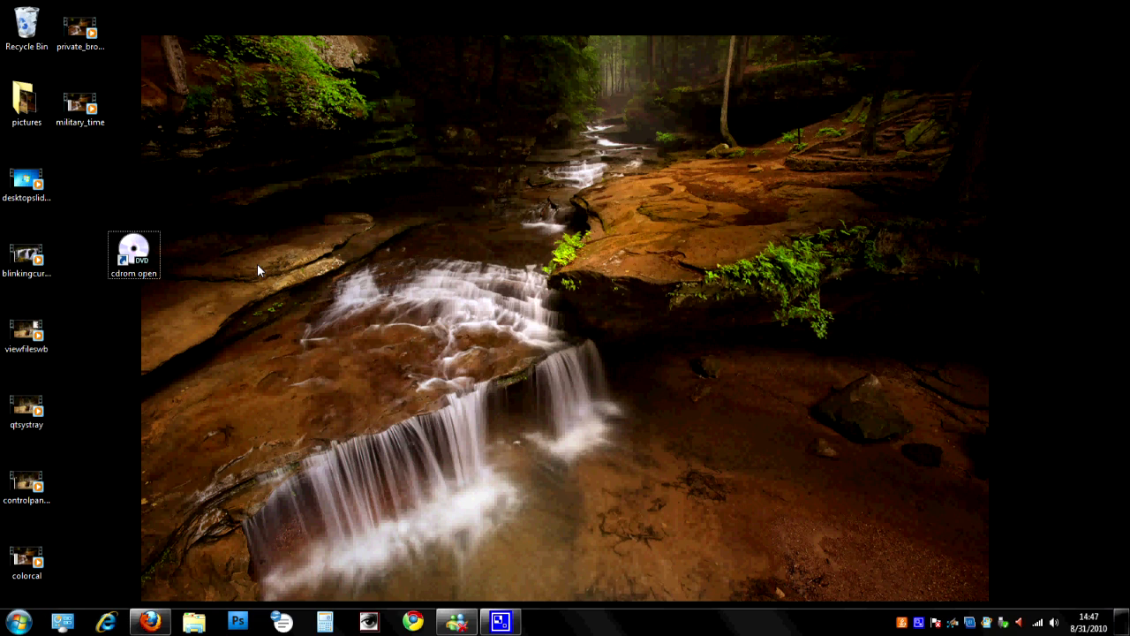